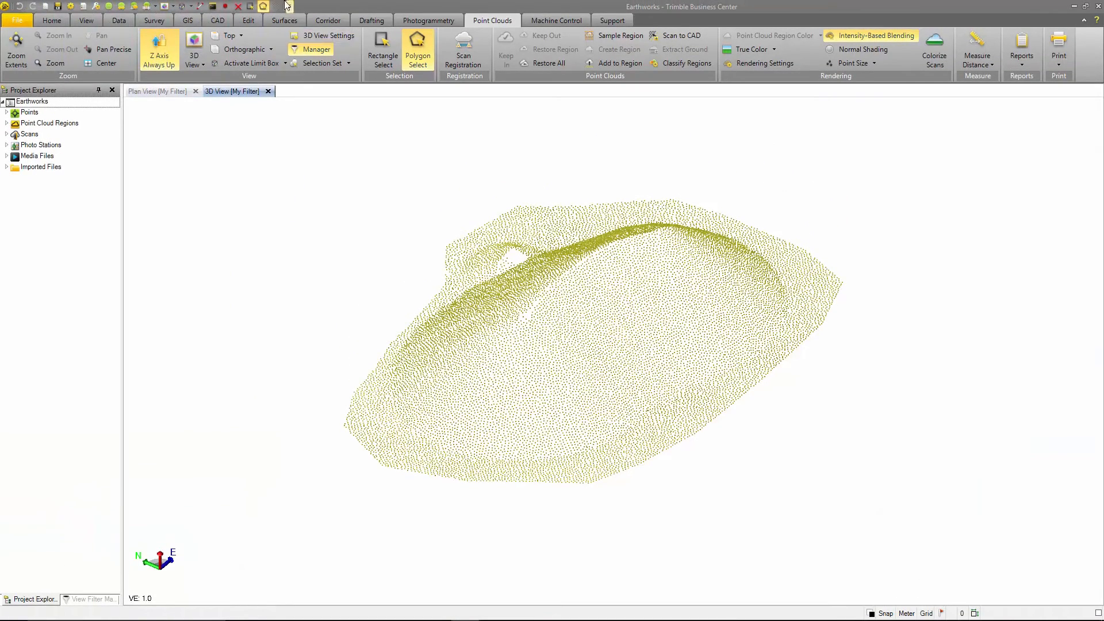
Start the Create Surface command from the Surfaces tools
click(284, 20)
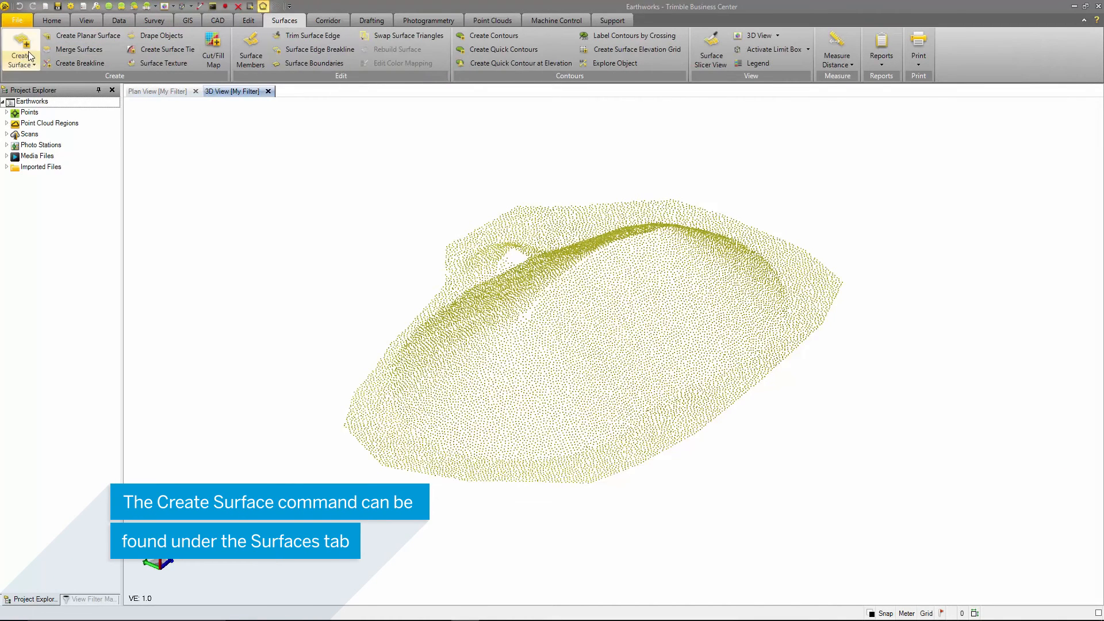
mouse_move(21, 50)
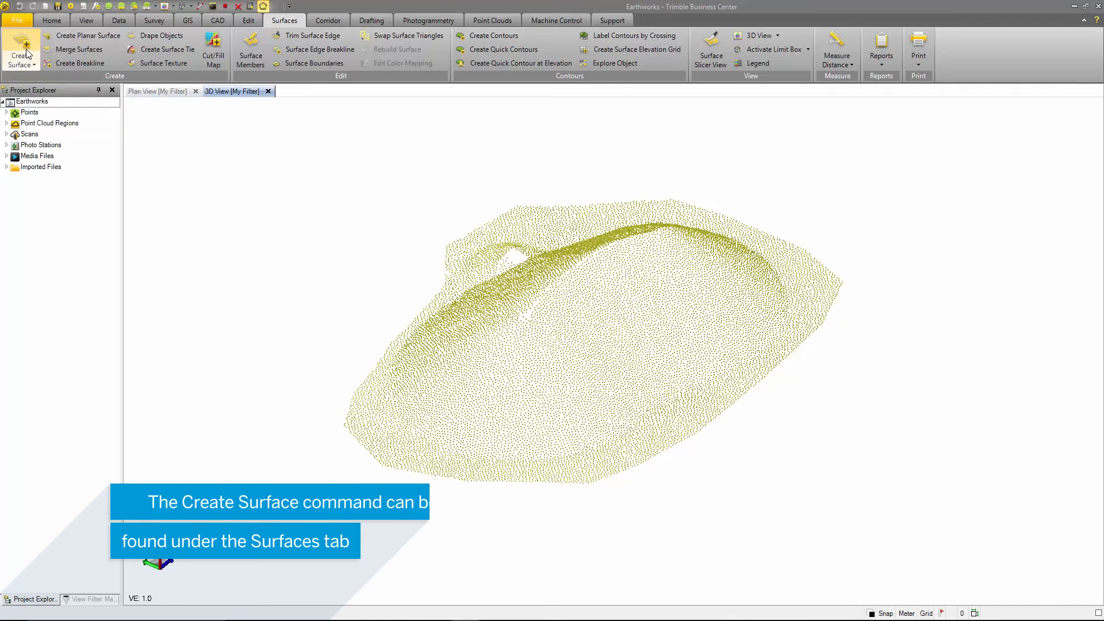
click(20, 51)
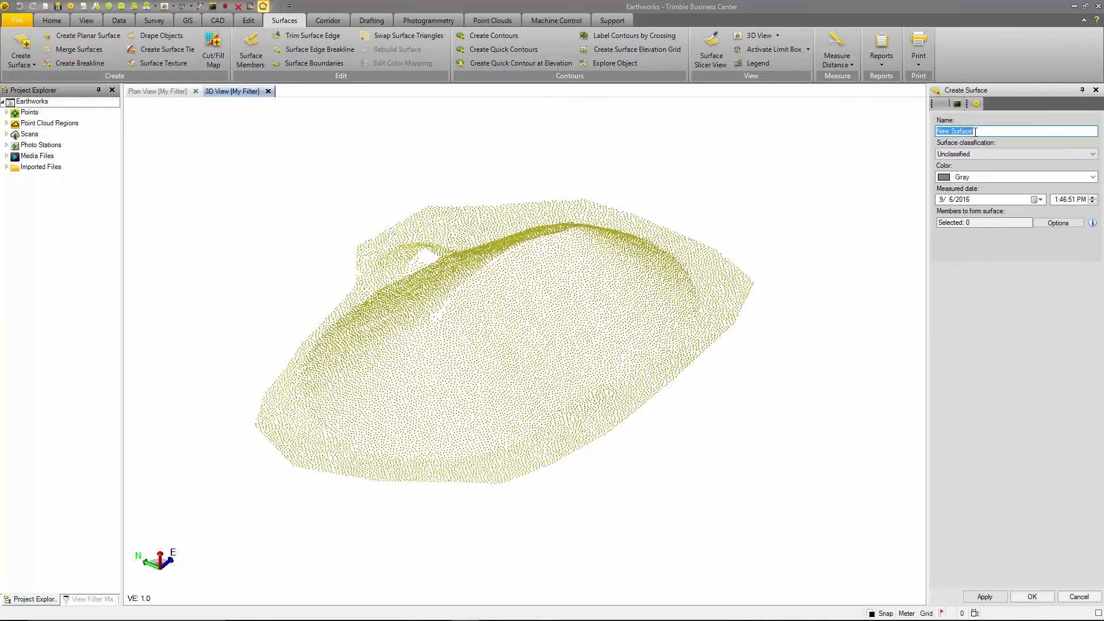
Name the surface Stock Pile 1, classify it as Stockpile and colour it Magenta
text(Stock Pile 1)
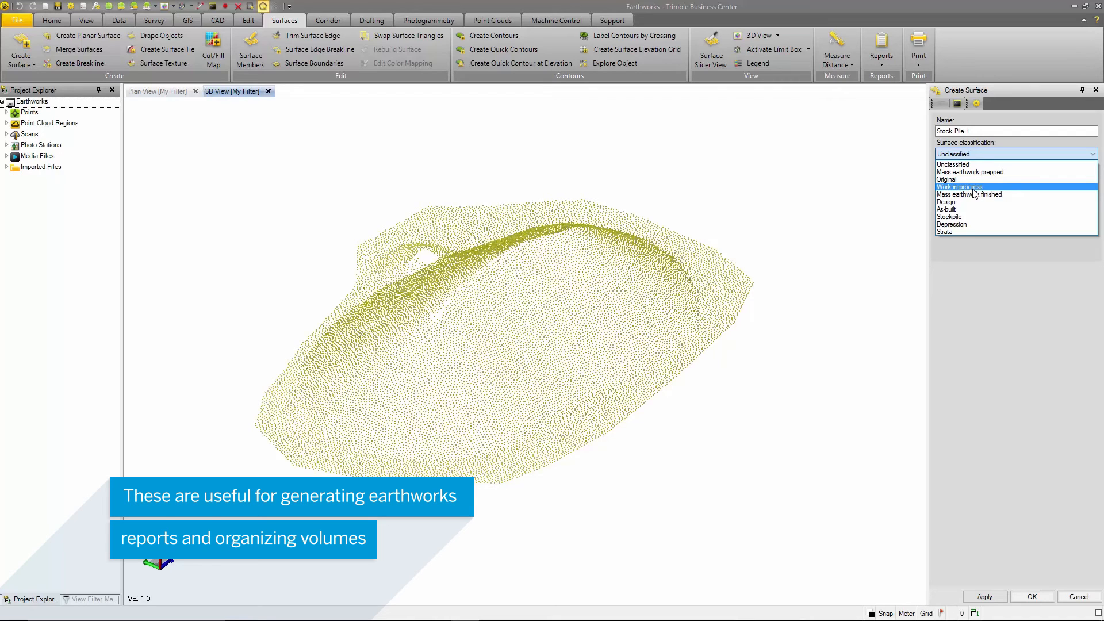
mouse_move(968, 217)
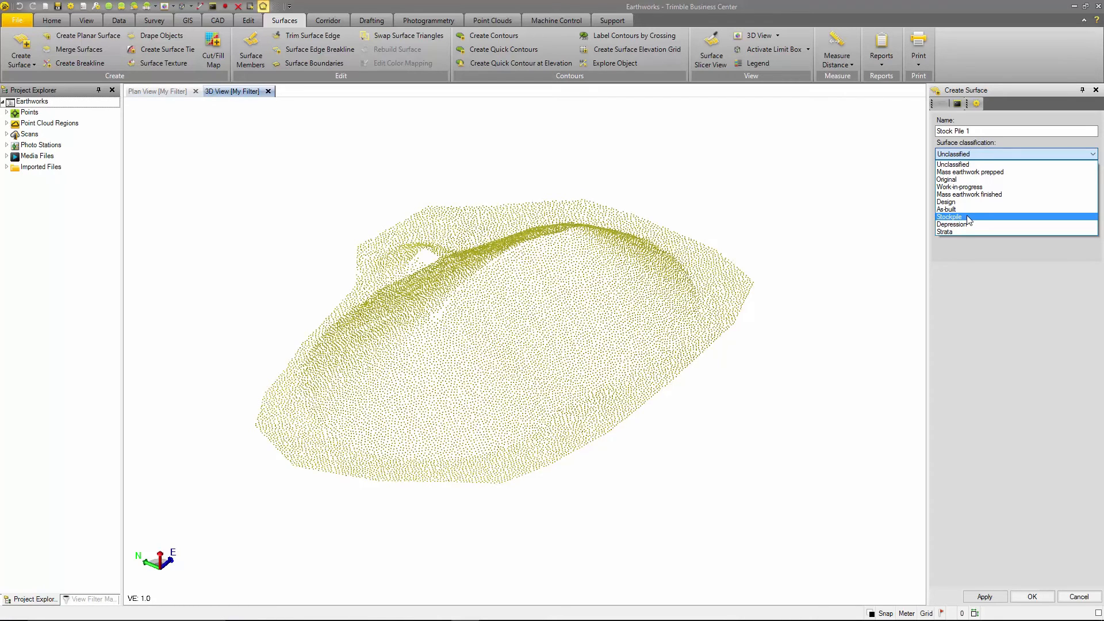
click(948, 217)
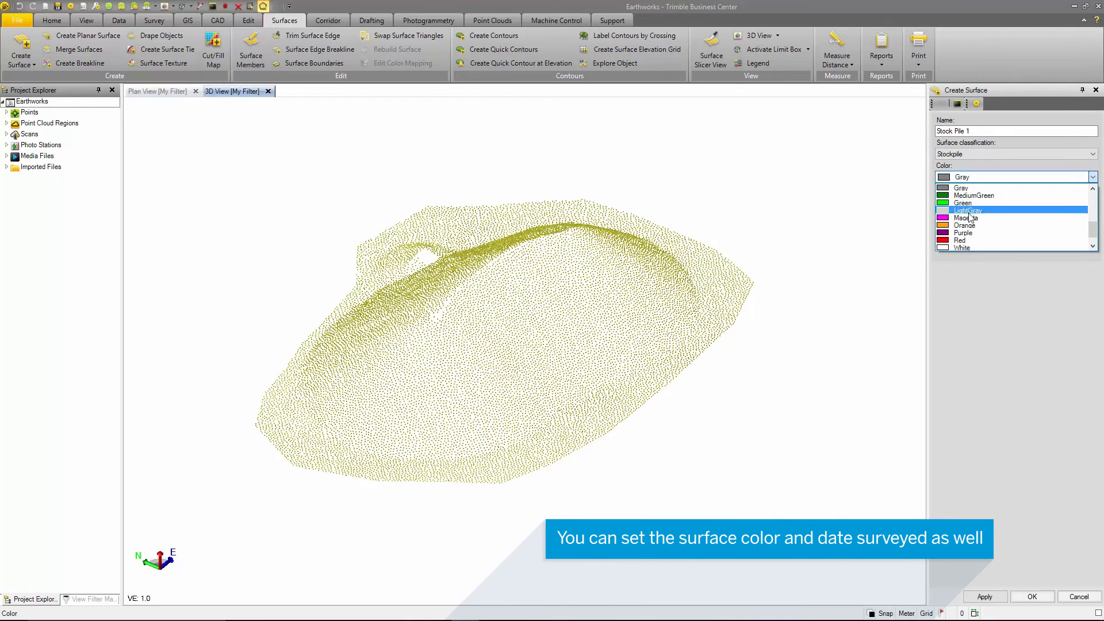
click(968, 217)
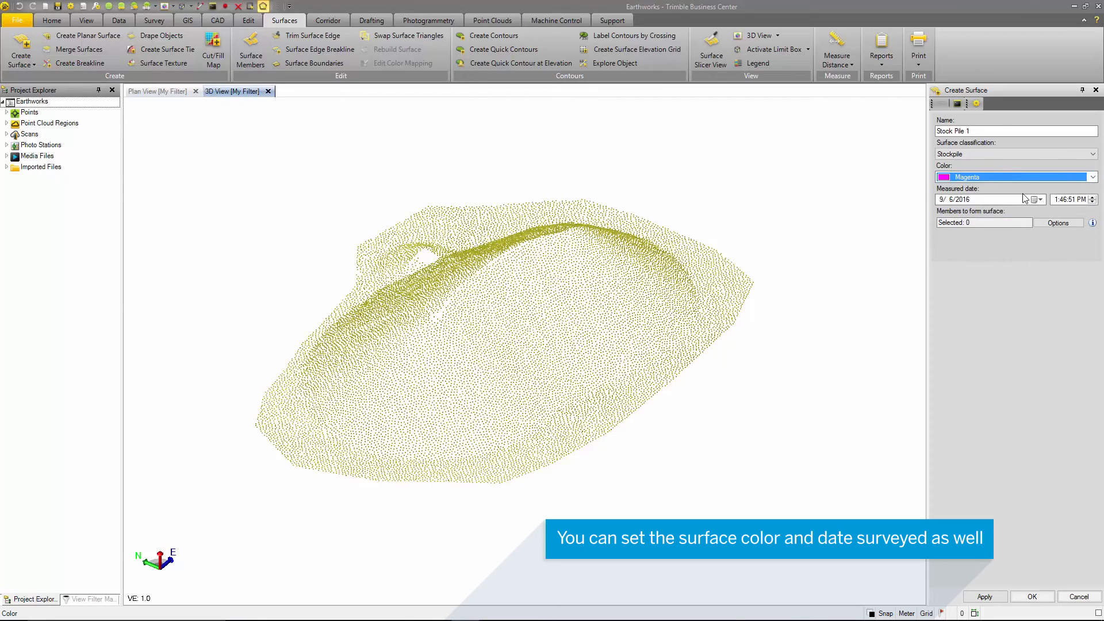
Set the measured date to 8/16/2016 and edit the measured time
click(1035, 199)
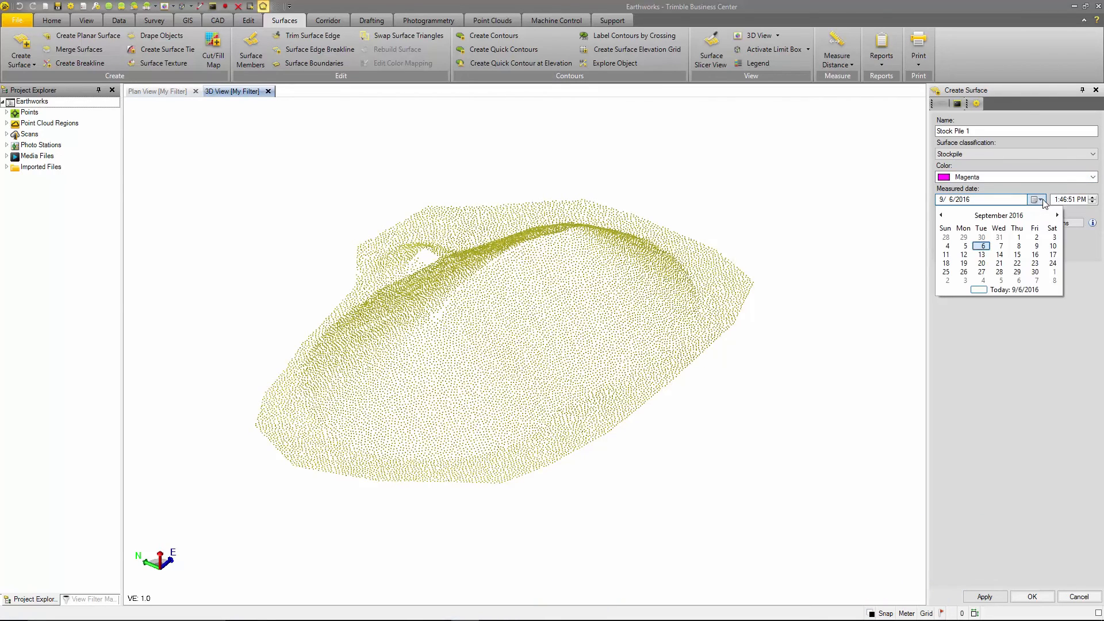
click(941, 215)
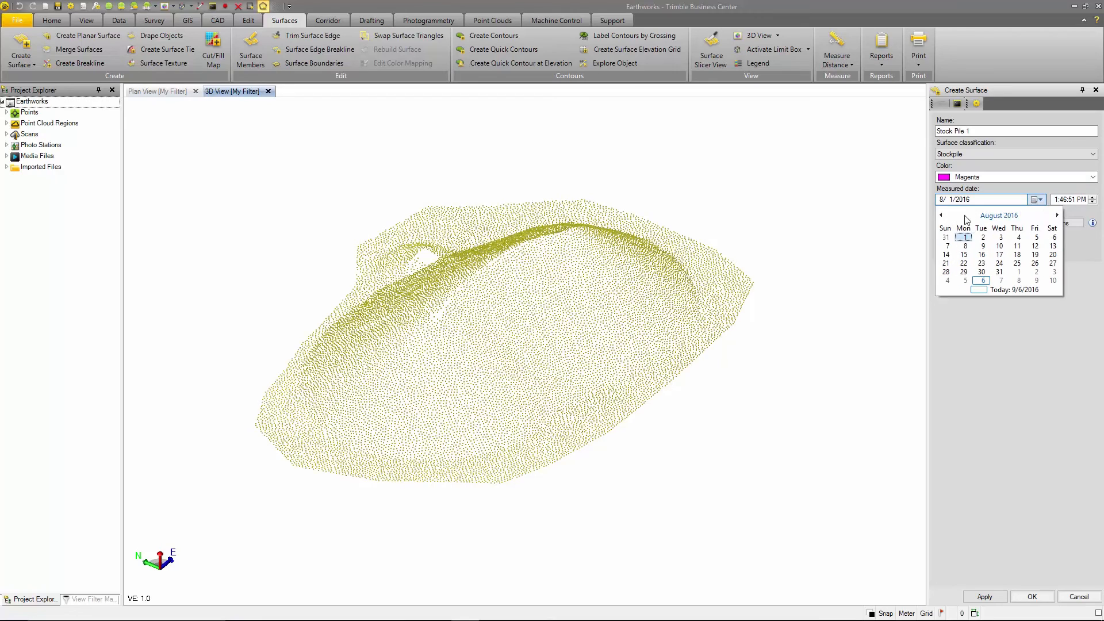
click(981, 254)
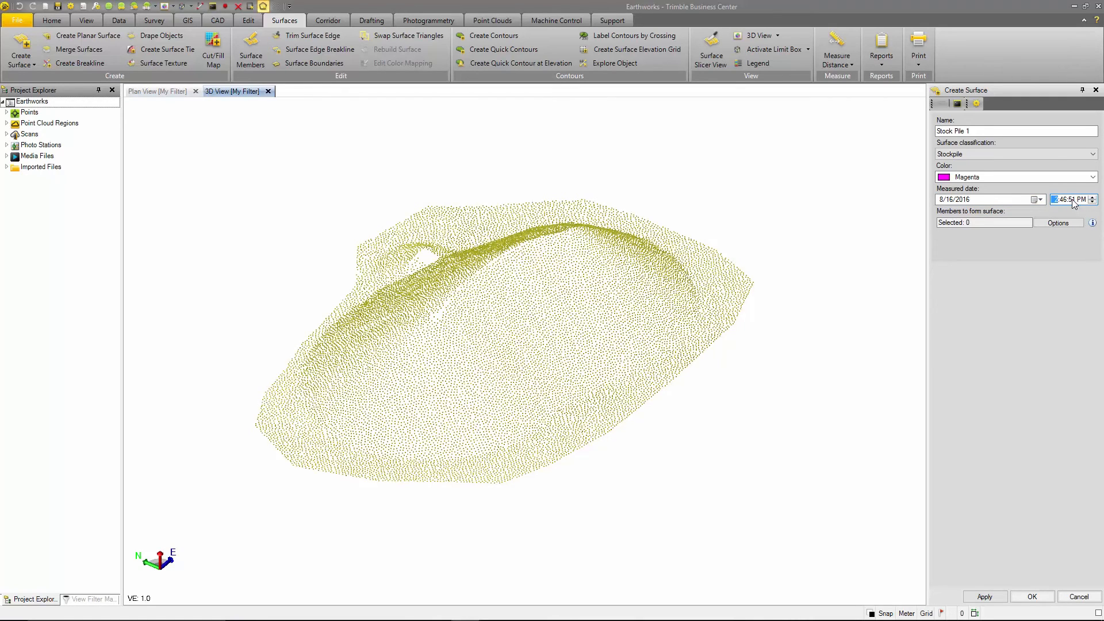
click(982, 222)
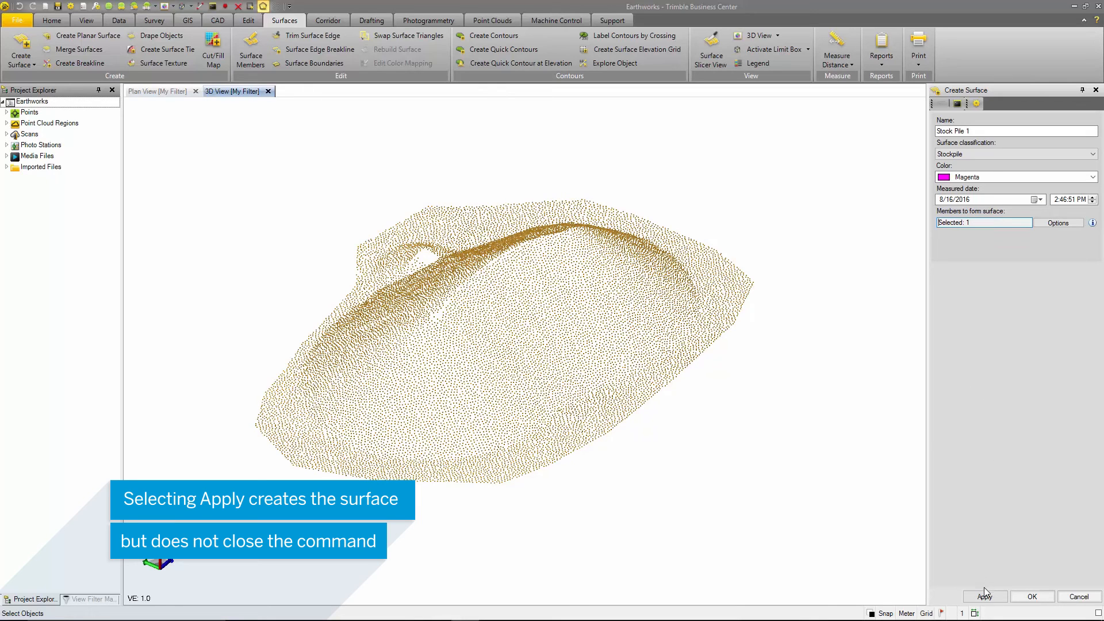
Apply to build the Stock Pile 1 surface from the point cloud and close the command
click(984, 597)
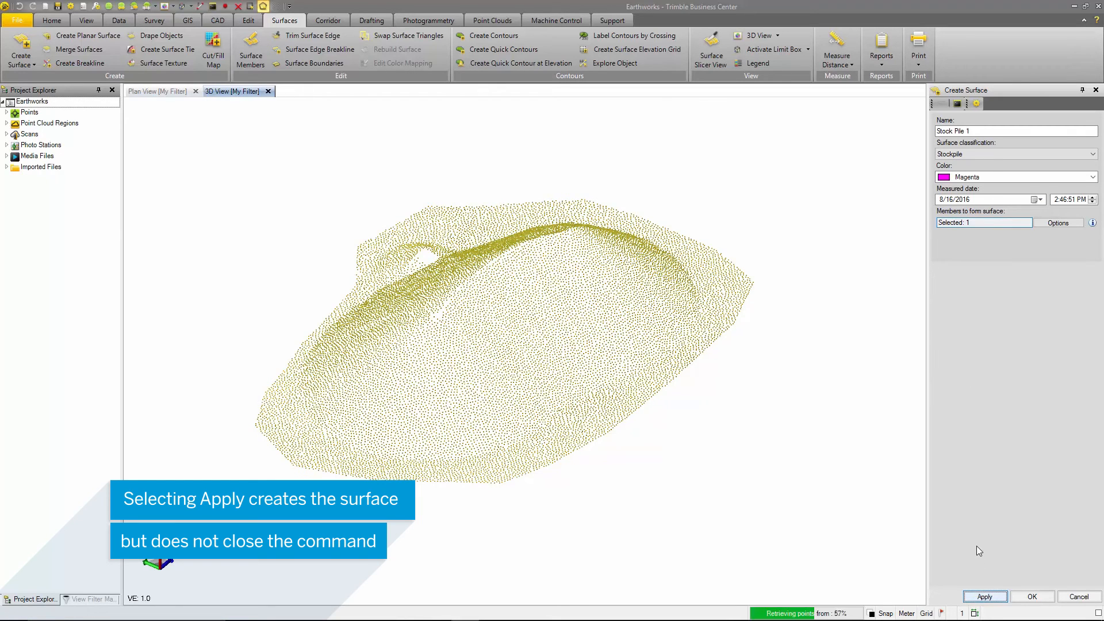
click(985, 597)
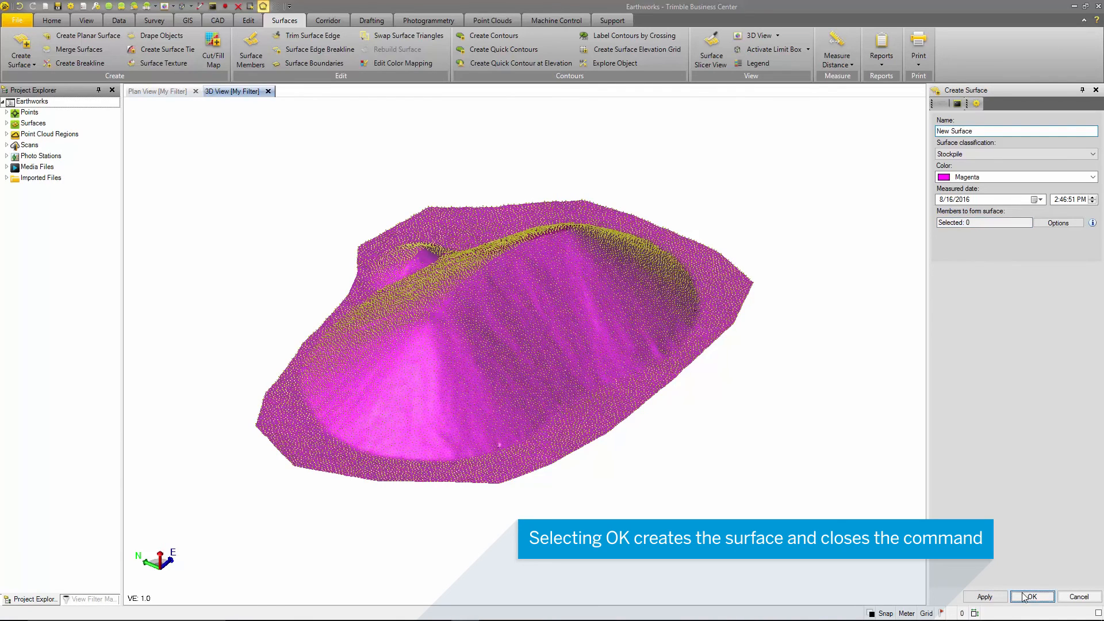
click(1030, 596)
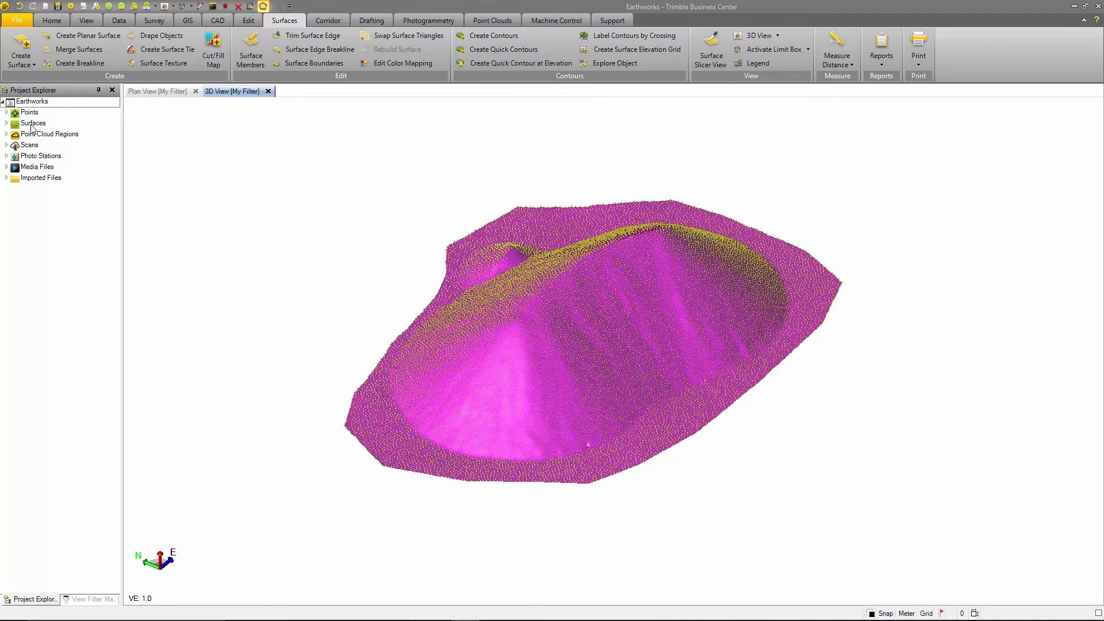
Hide the Sampled Stock Pile 1 point cloud region so only the surface shows
click(7, 134)
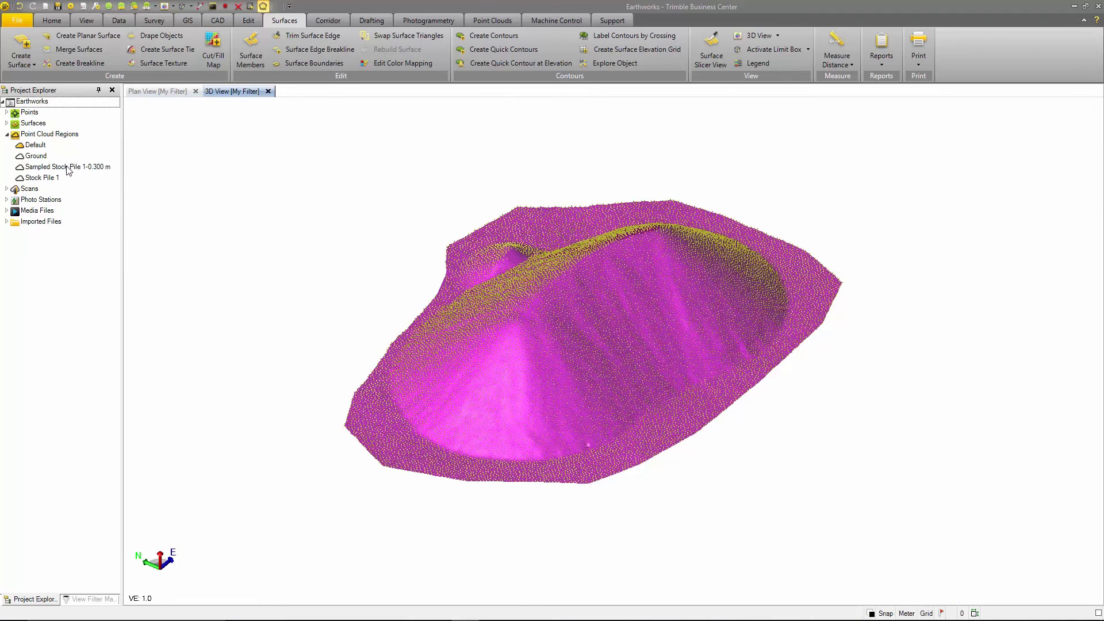
right_click(67, 167)
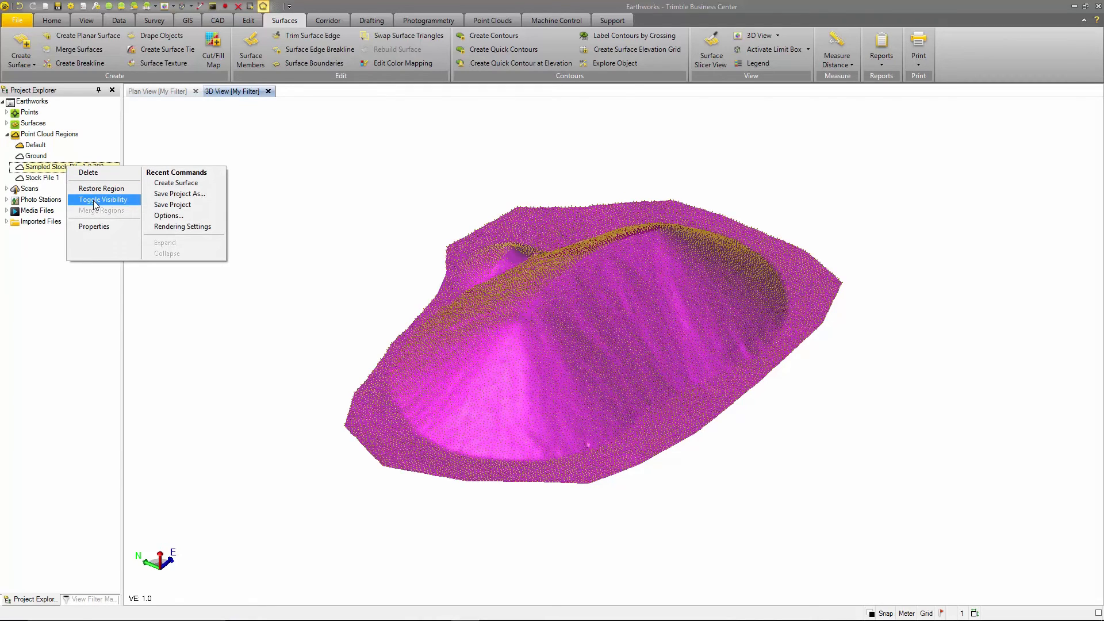
click(105, 199)
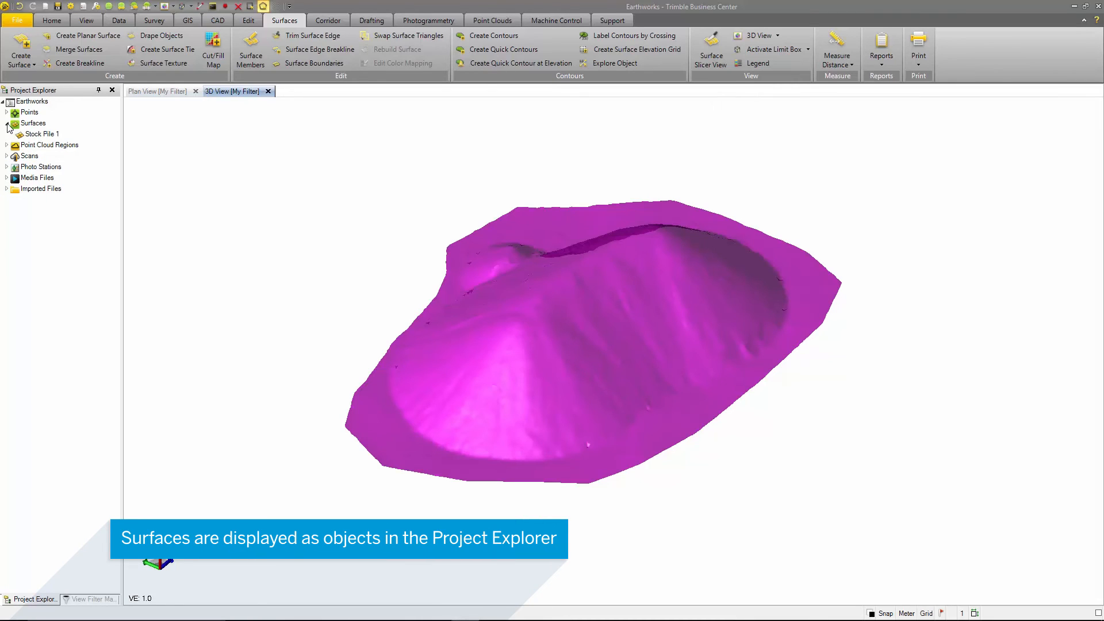
Select the Stock Pile 1 surface and bring up its context actions
click(44, 134)
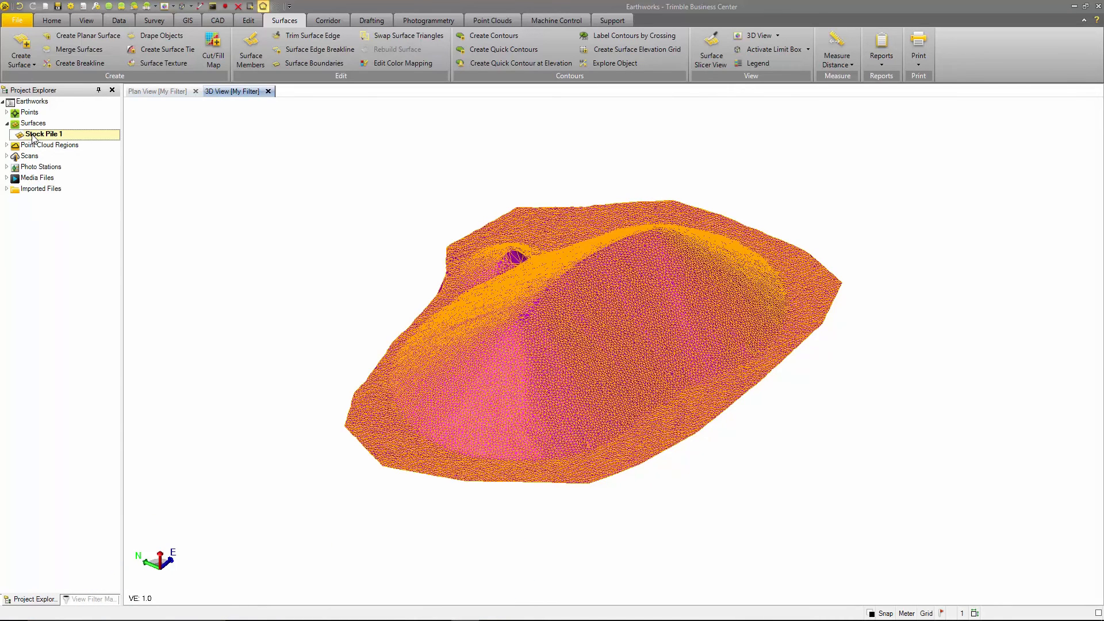
right_click(44, 134)
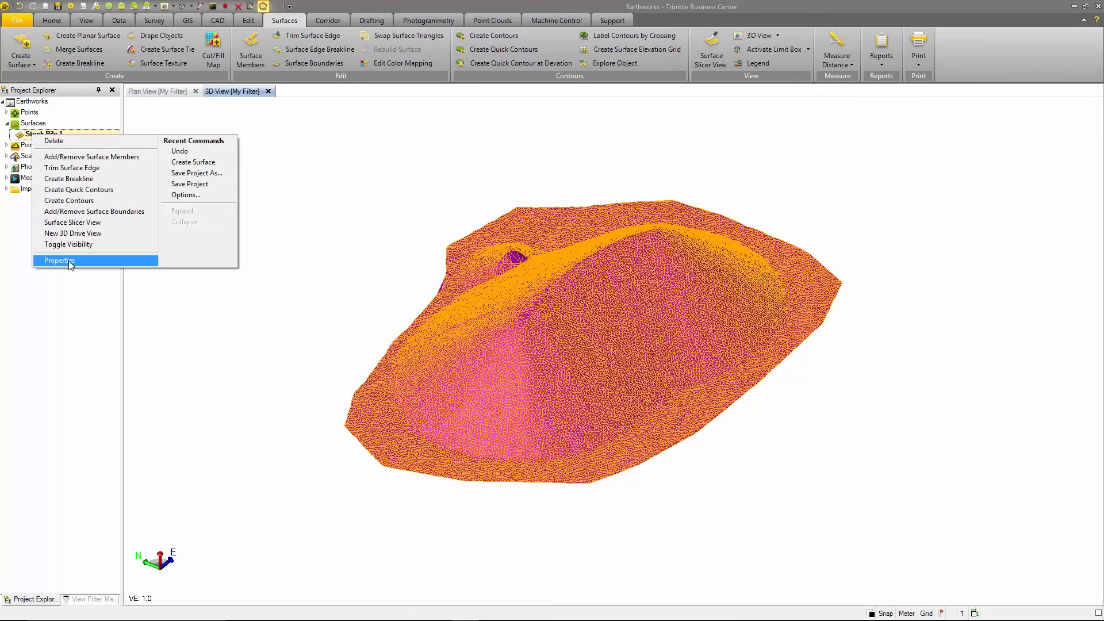
Show Stock Pile 1's properties and review the display flags and measured date
click(58, 261)
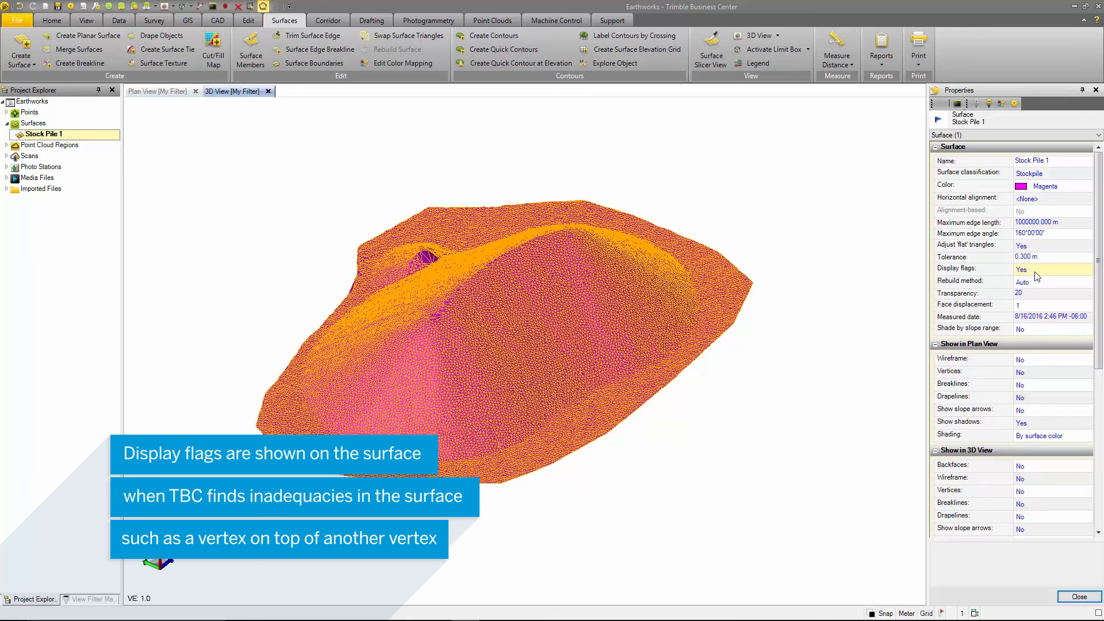
click(1048, 282)
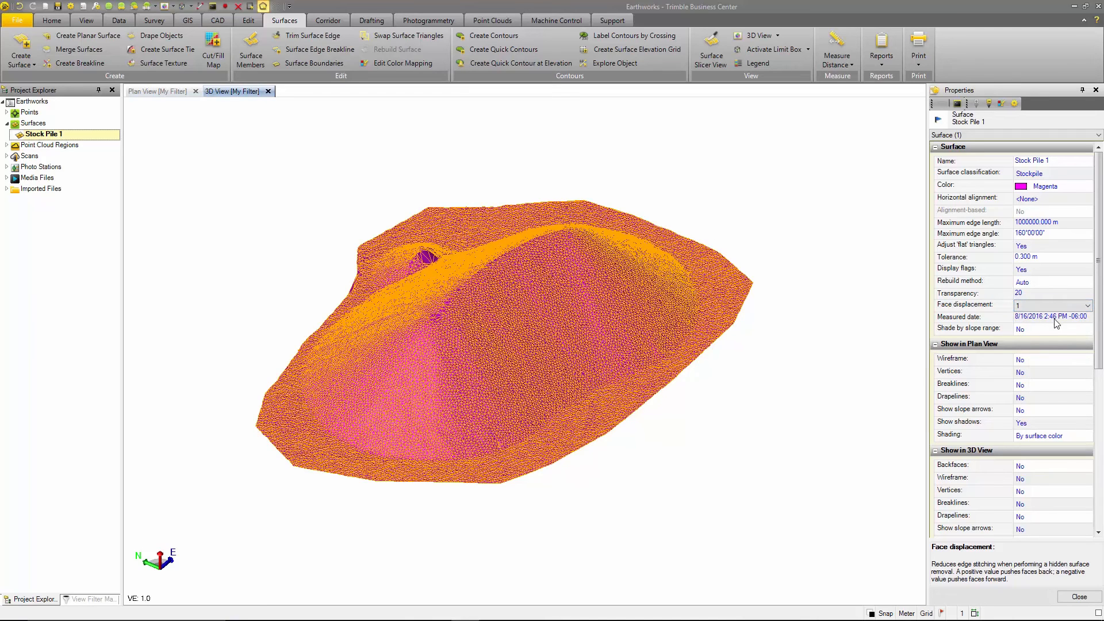
click(1049, 328)
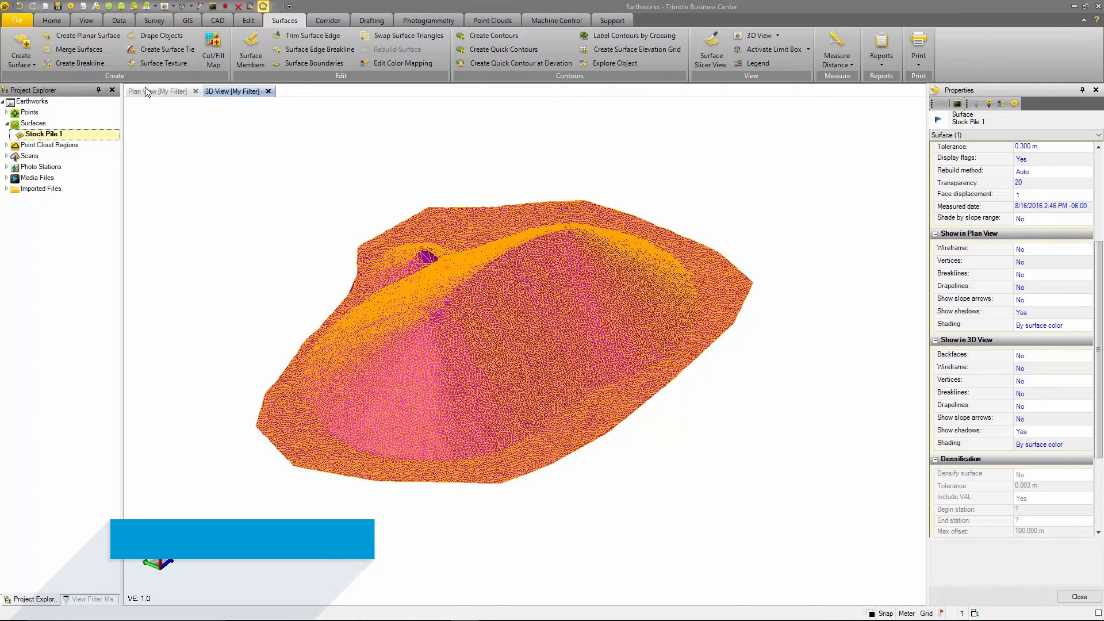
In plan view show triangles and slope arrows, keep vertices and breaklines hidden, shade by elevation
click(150, 91)
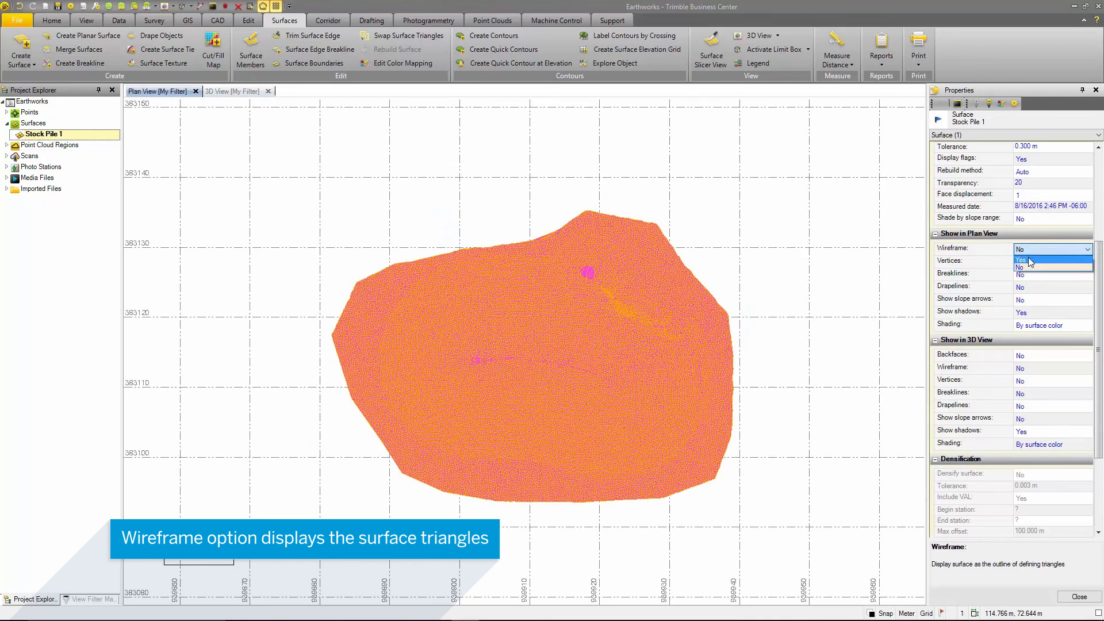
click(1020, 248)
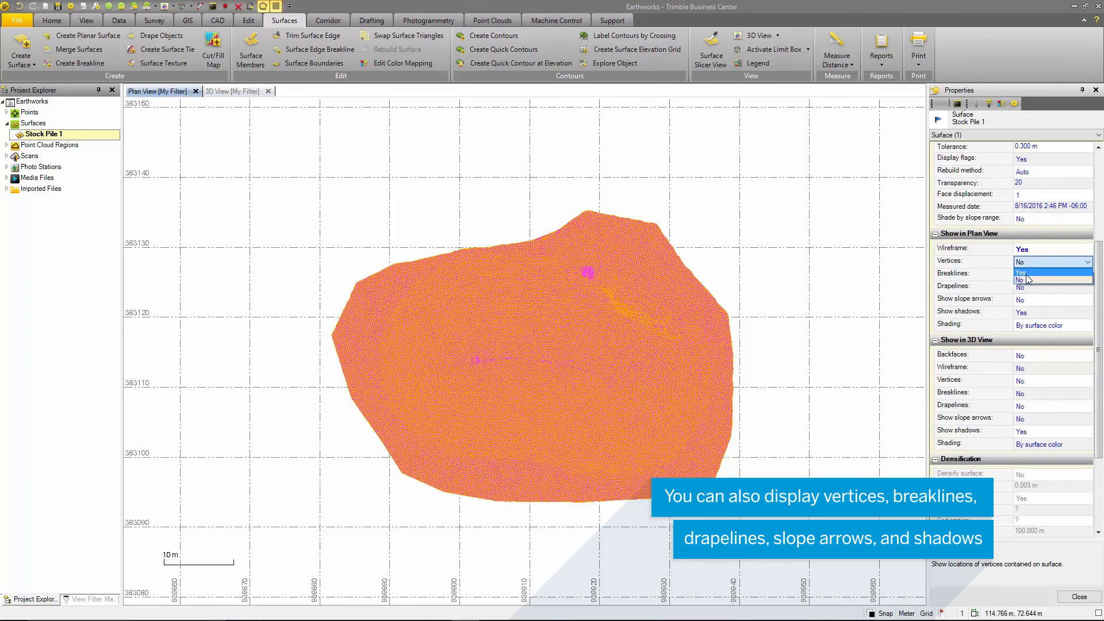
click(1048, 274)
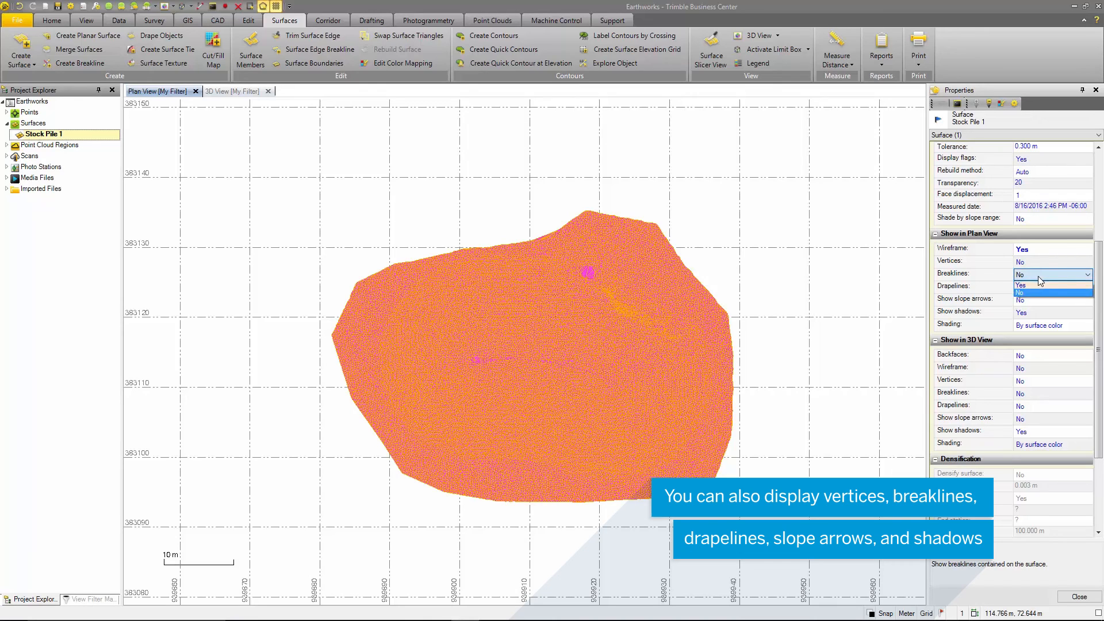
click(1052, 274)
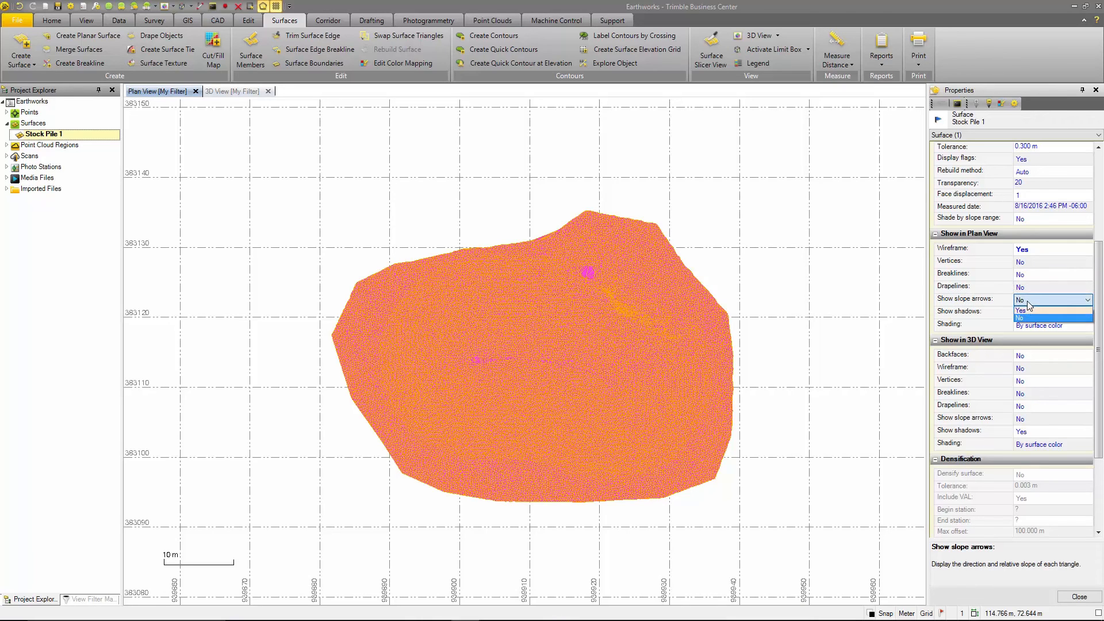
click(1019, 309)
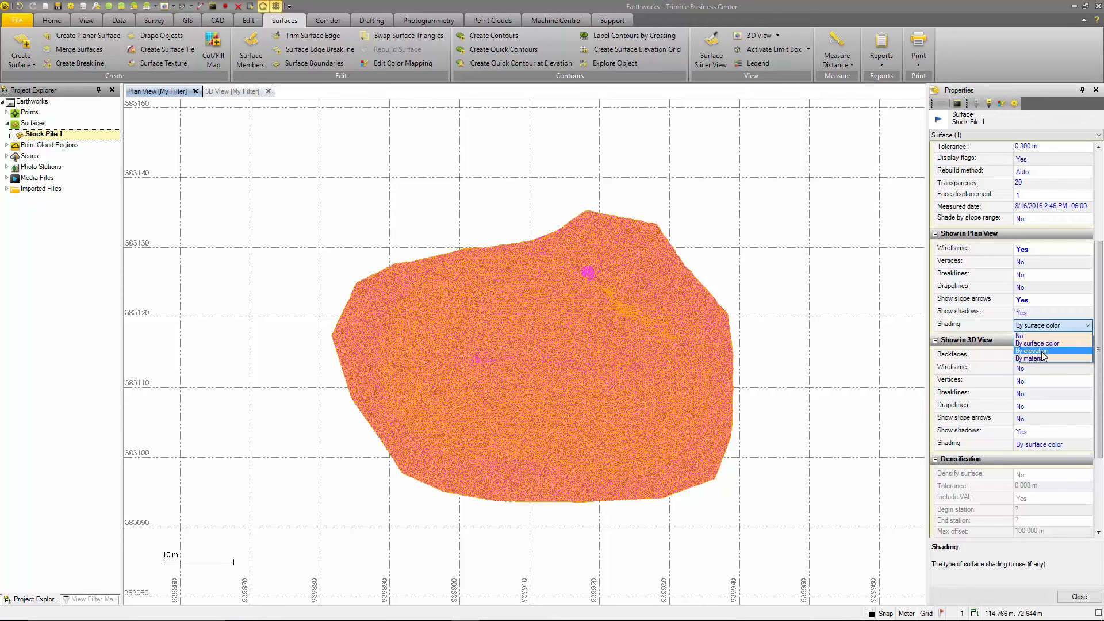
click(1032, 350)
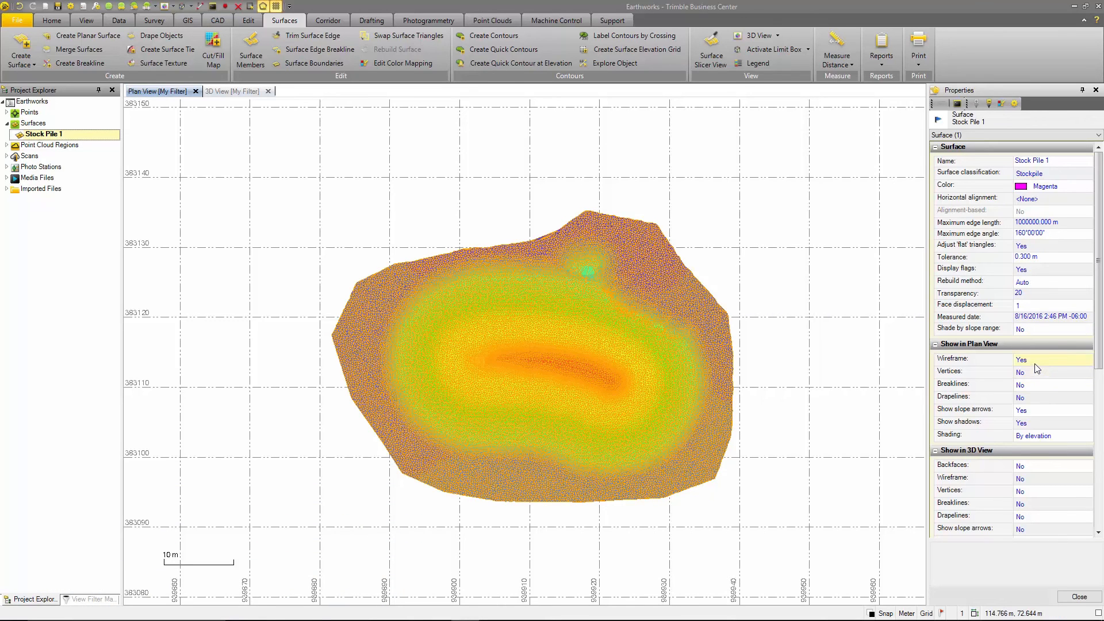
Switch to the 3D view of the stockpile
scroll(down, 3)
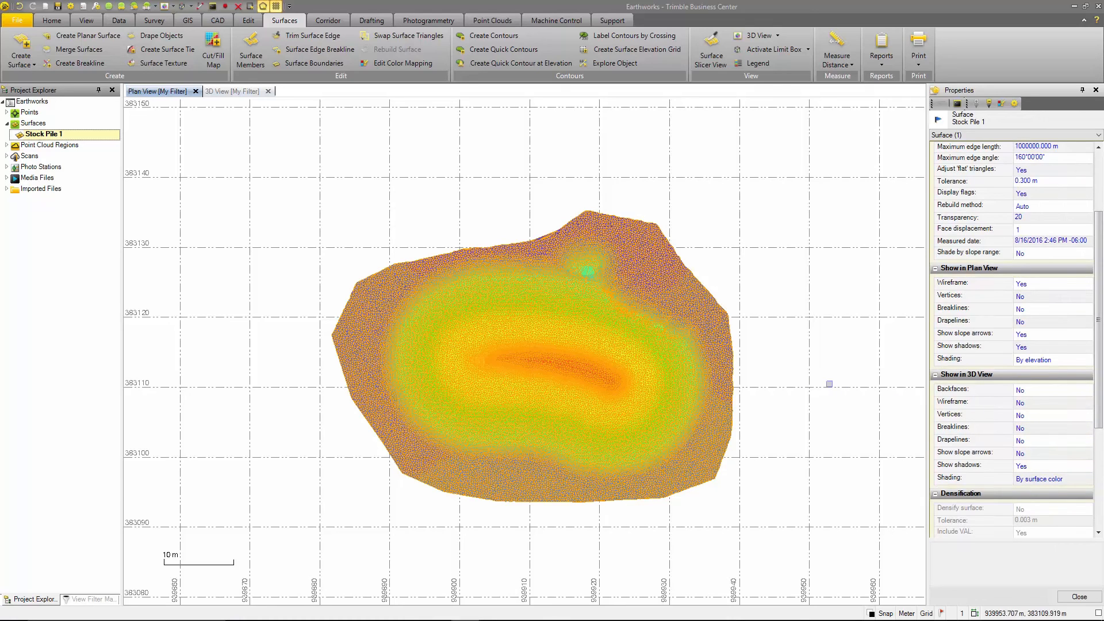
click(233, 91)
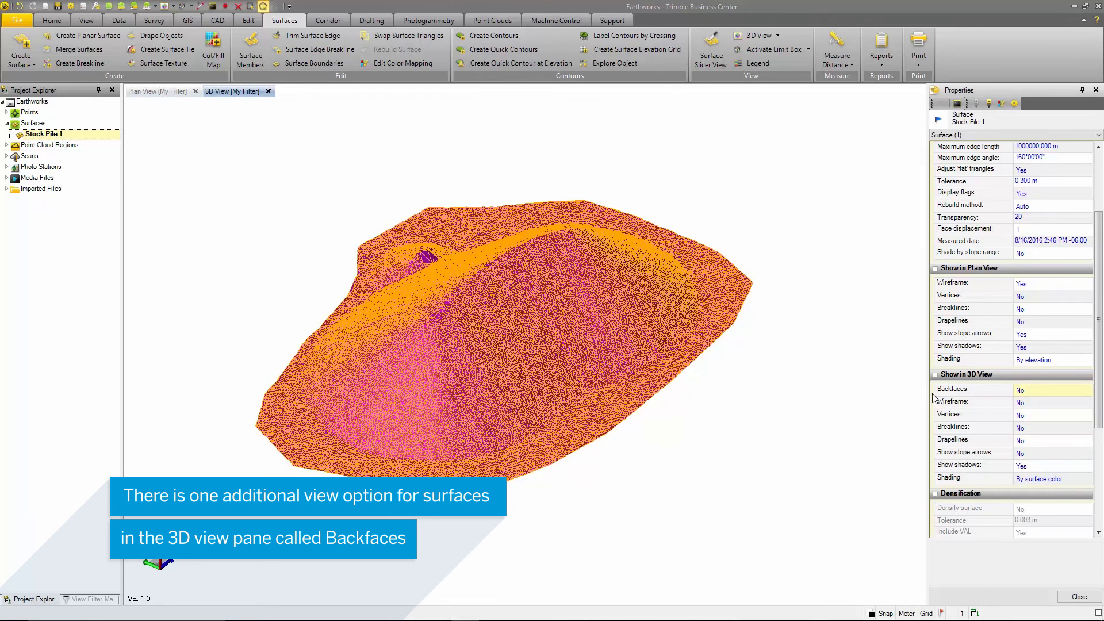
In 3D view show wireframe and slope arrows and shade Stock Pile 1 by elevation
click(1052, 390)
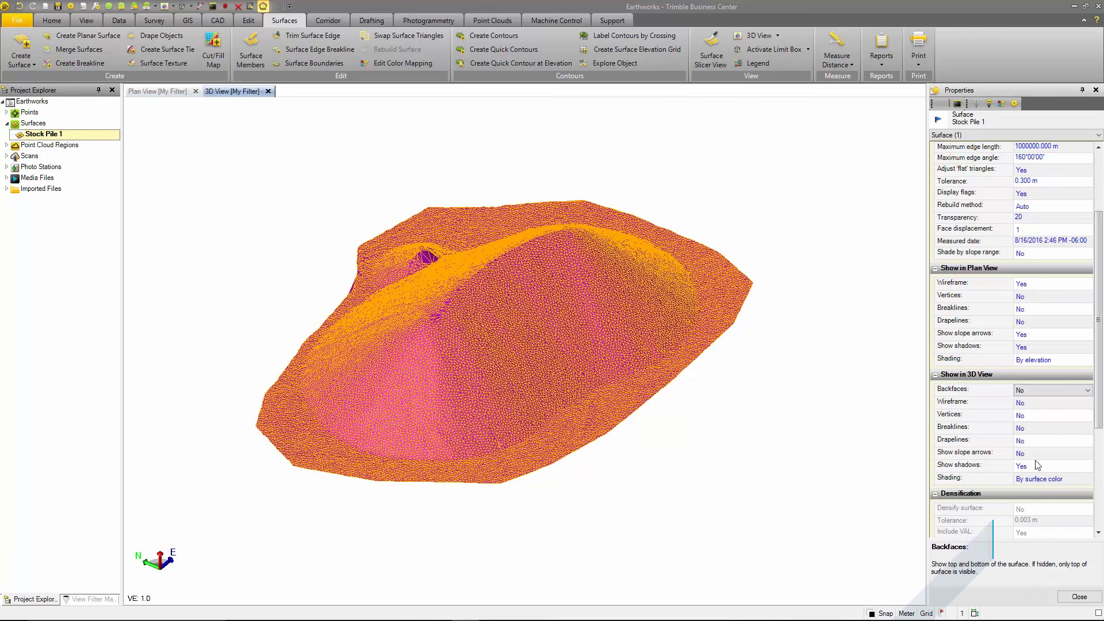
click(1052, 402)
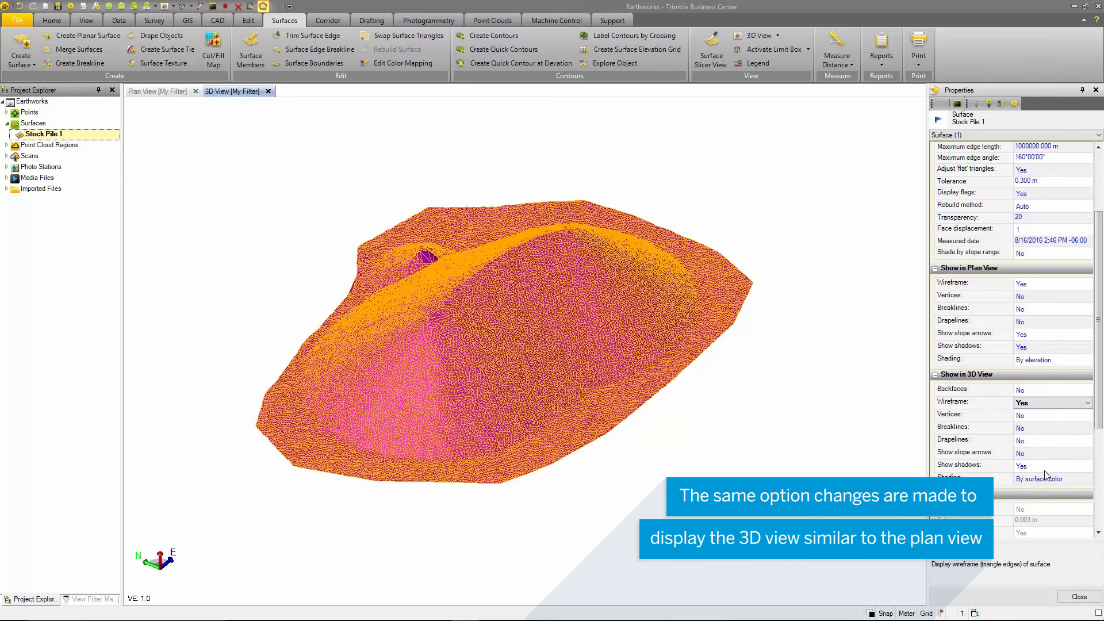
click(1049, 478)
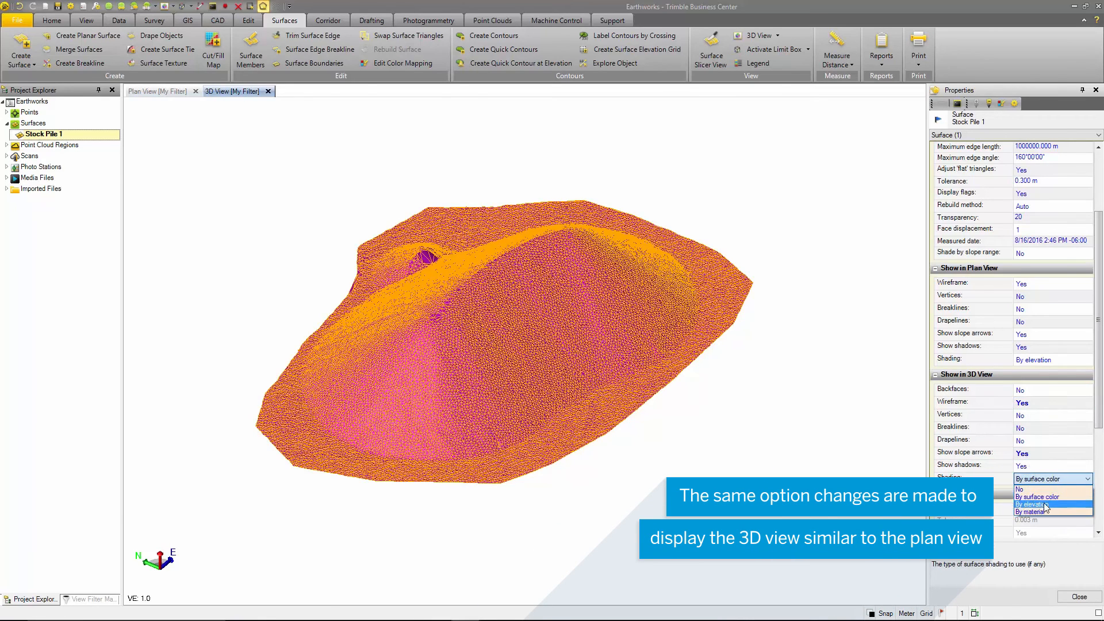
click(1032, 504)
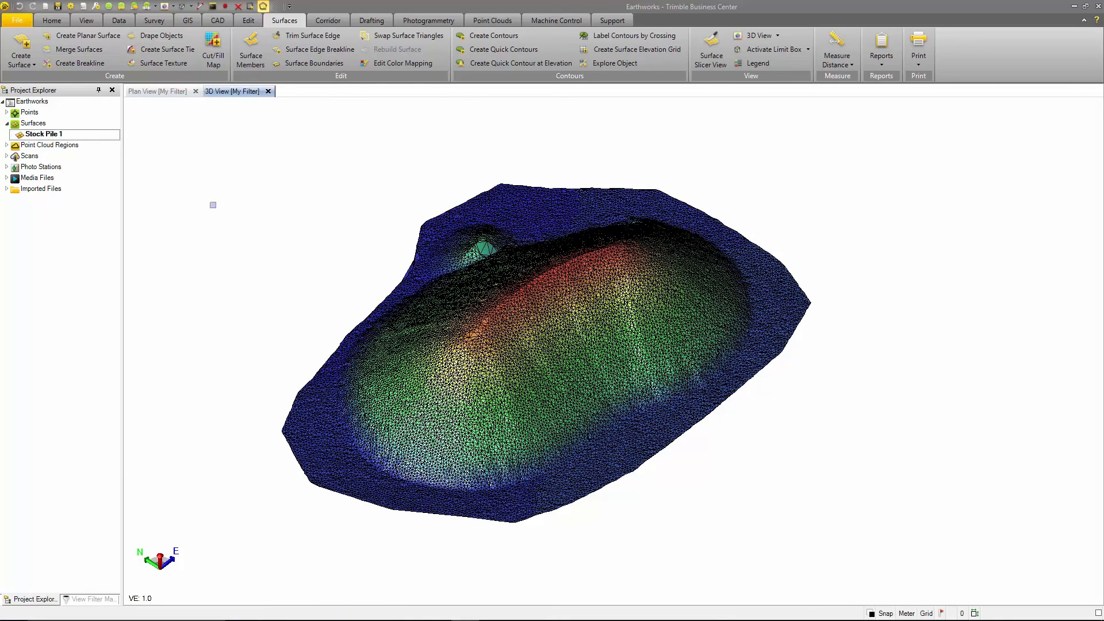
mouse_move(312, 36)
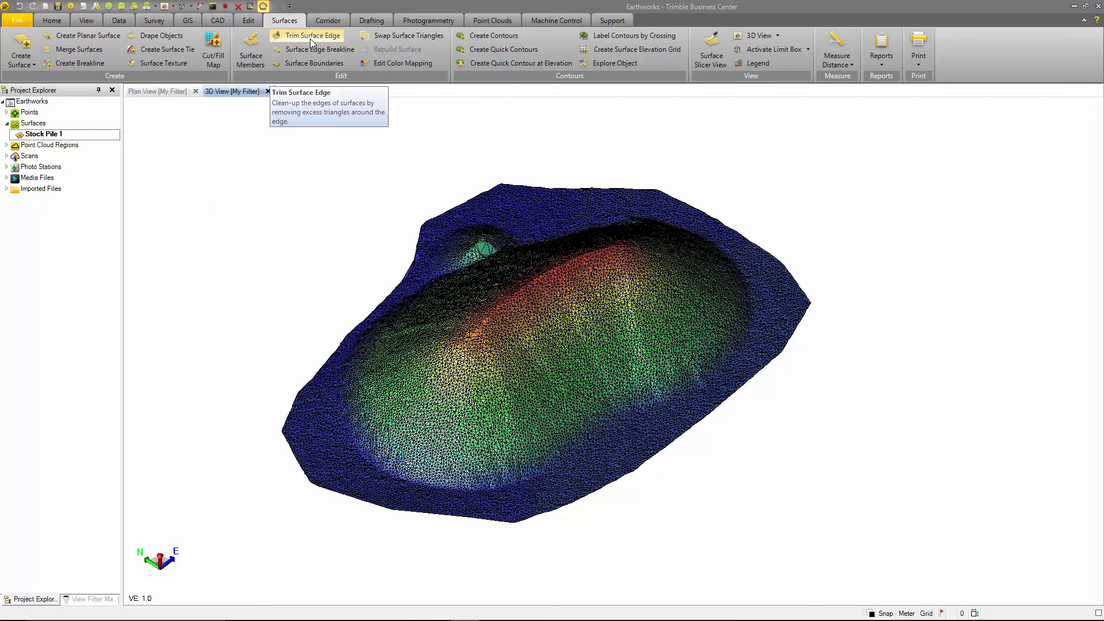
Start Trim Surface Edge and pick the outside trim point in plan view
click(312, 35)
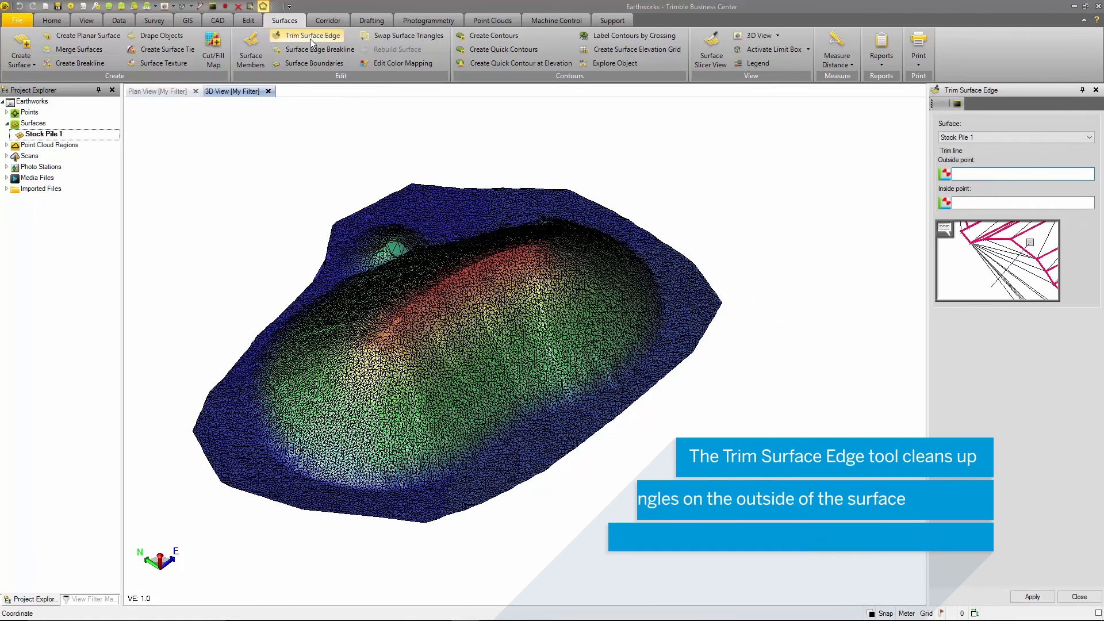
click(156, 91)
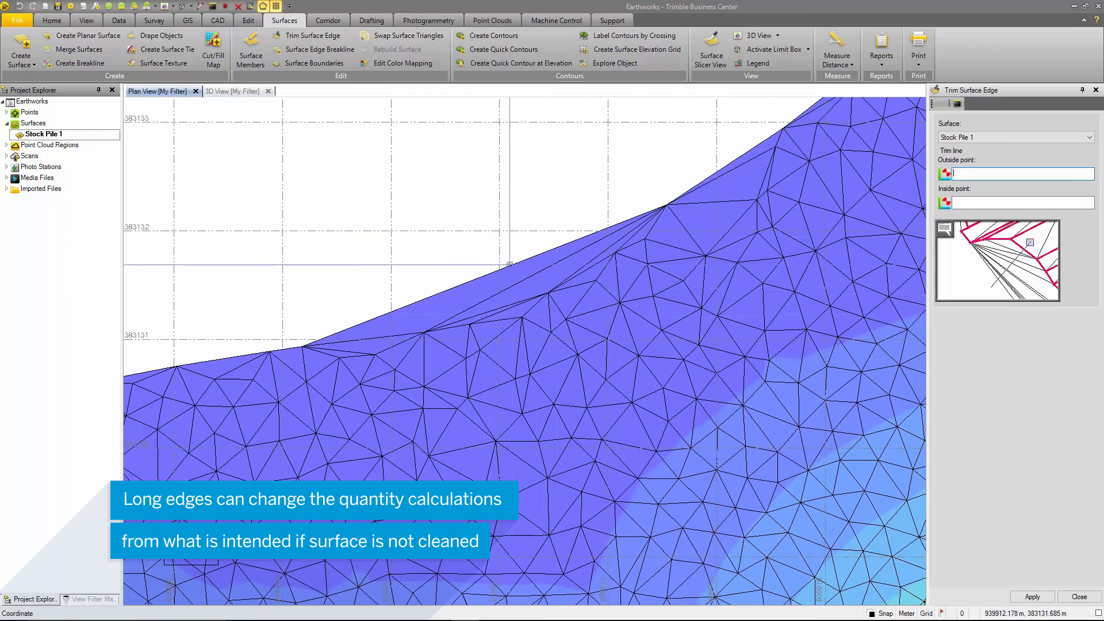
click(508, 264)
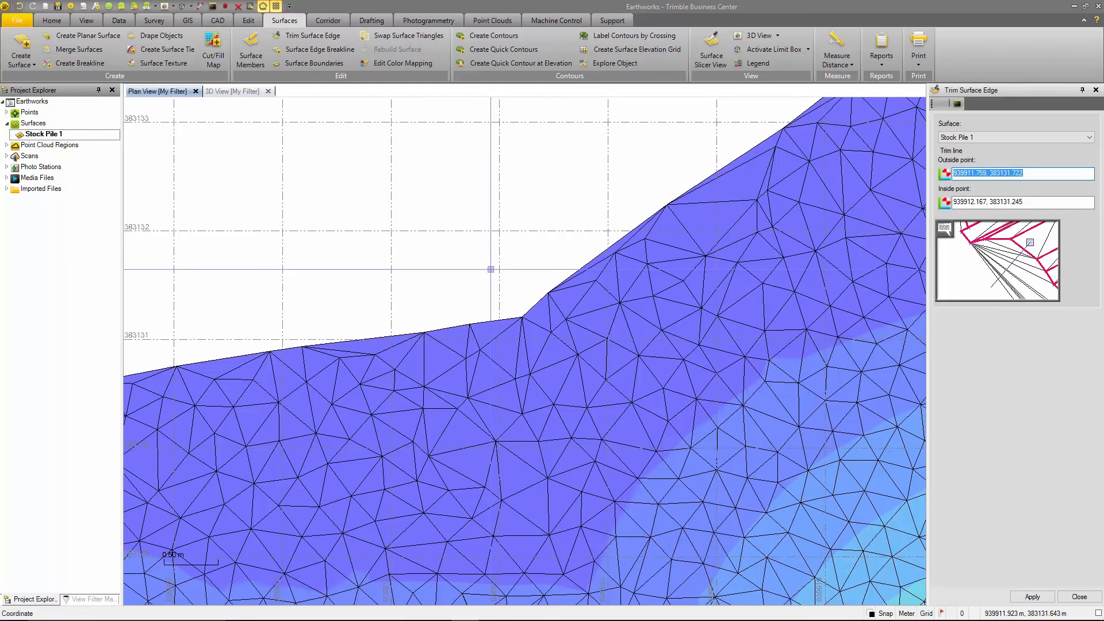
mouse_move(407, 36)
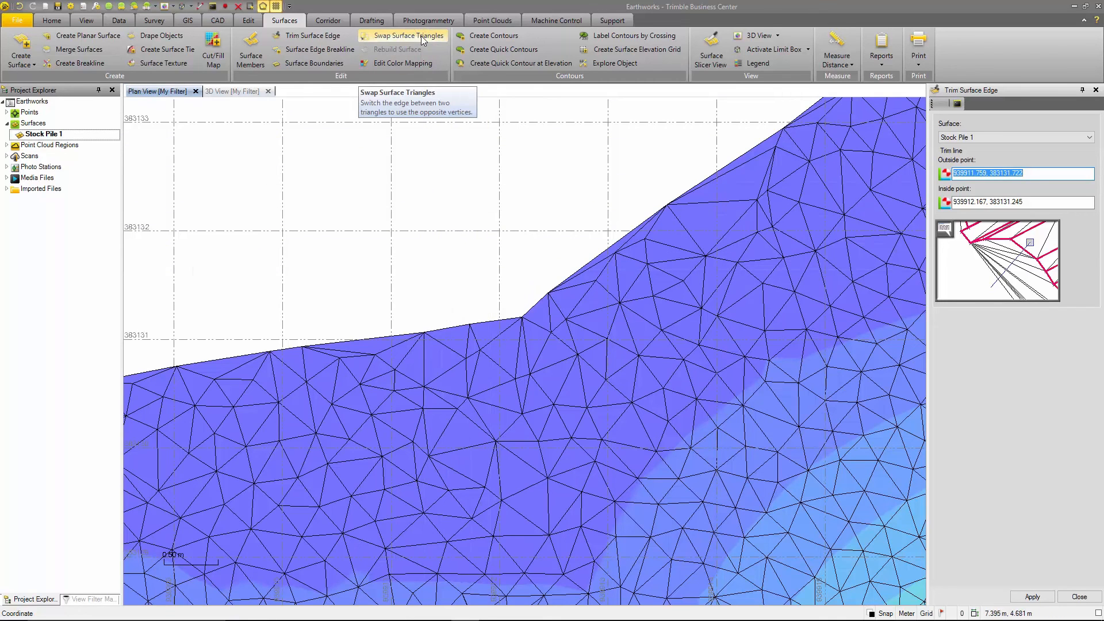
Run Swap Surface Triangles and pick the interior triangle whose edge should flip
click(407, 35)
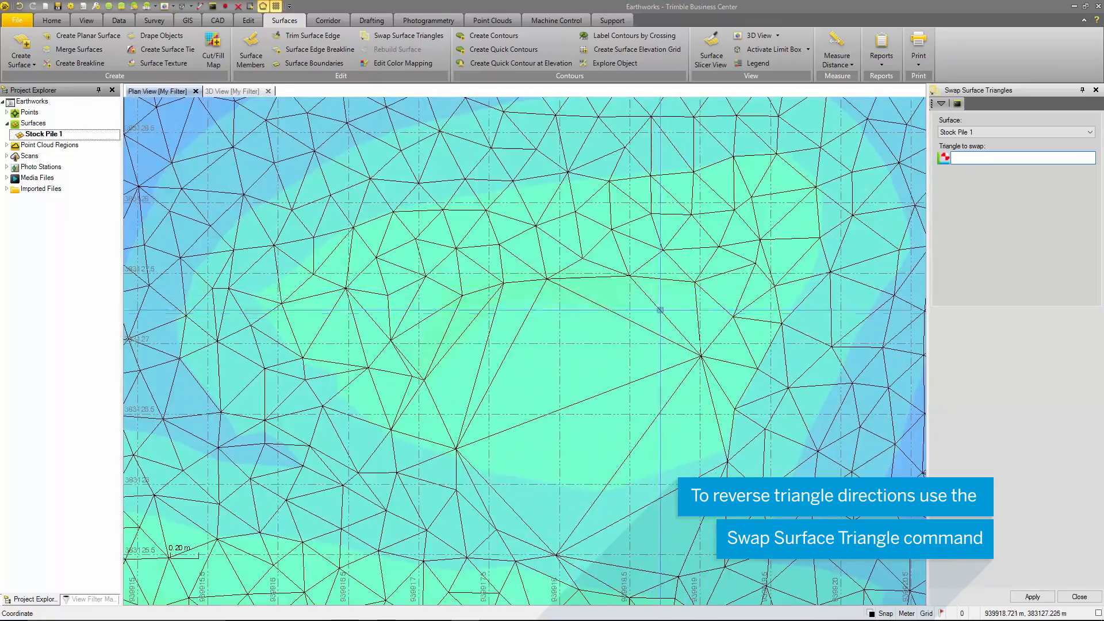
click(660, 311)
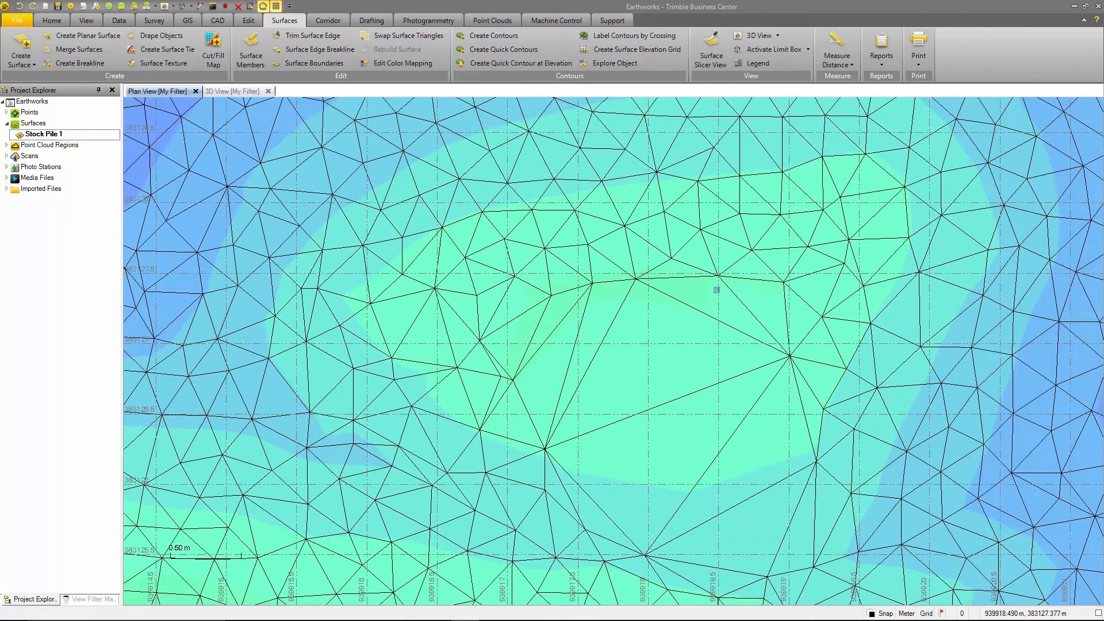
mouse_move(316, 49)
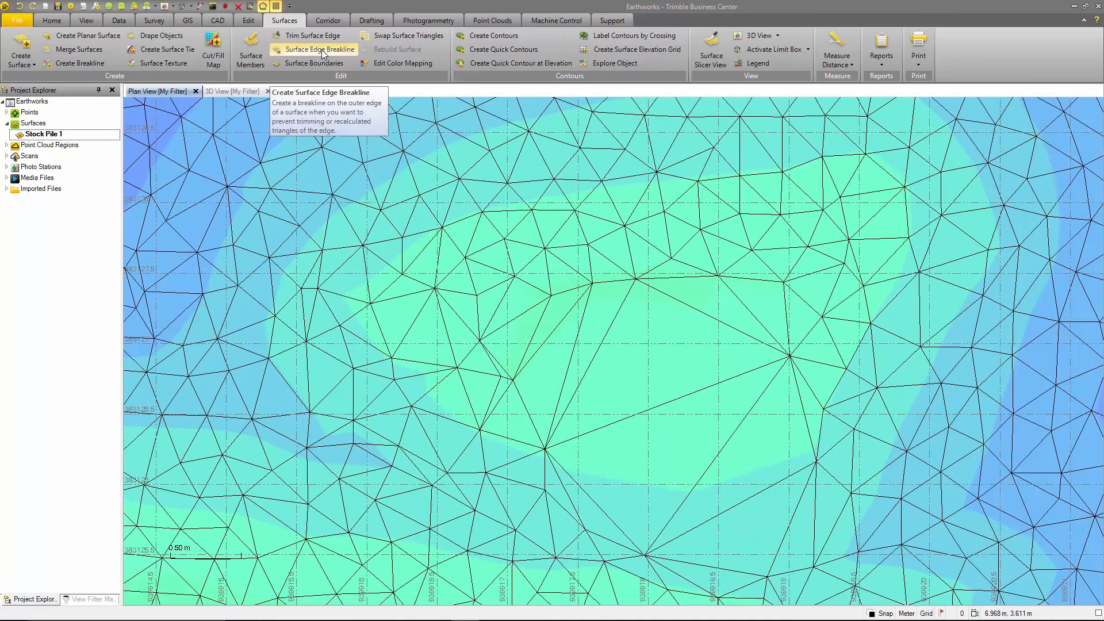
Create the Stock Pile 1 Breakline along the surface edge, edit a vertex and close
click(319, 49)
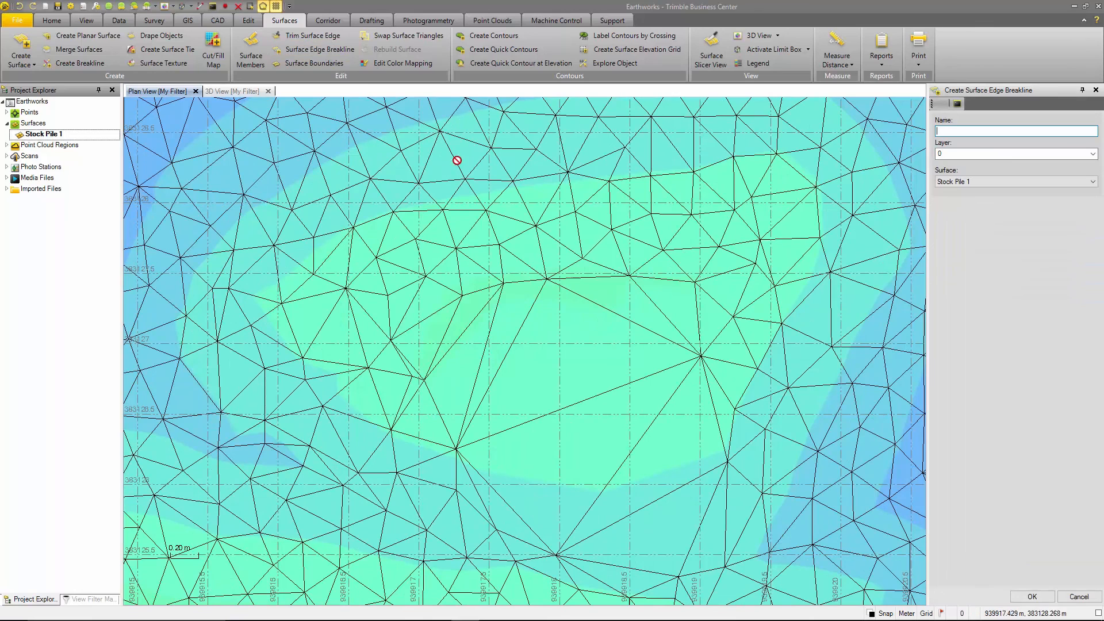
text(Stock Pile 1 Breakline)
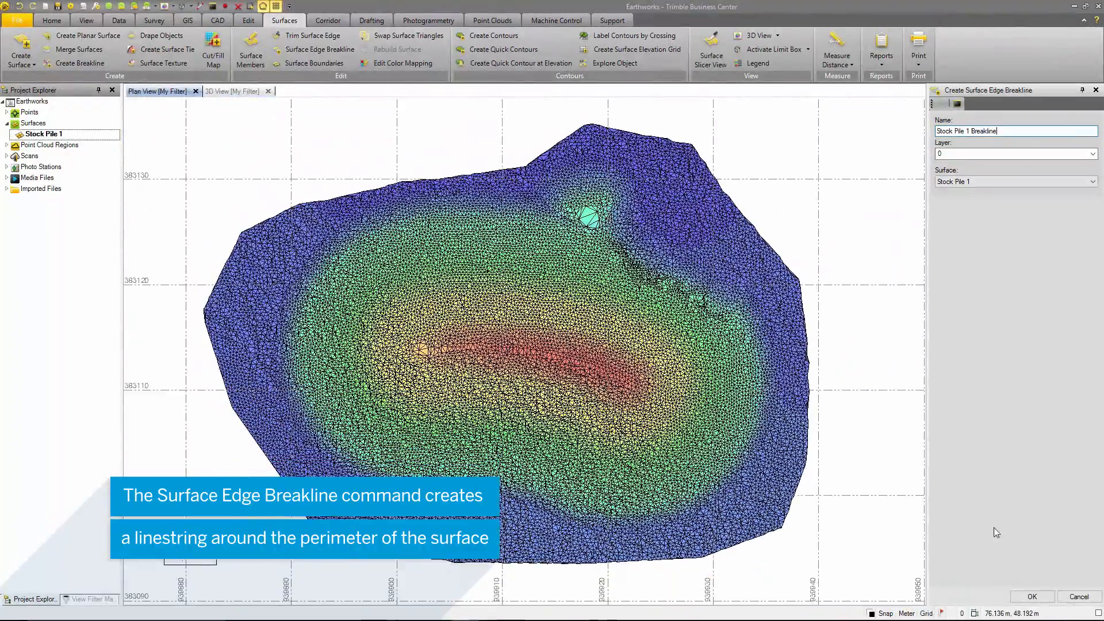
click(1030, 597)
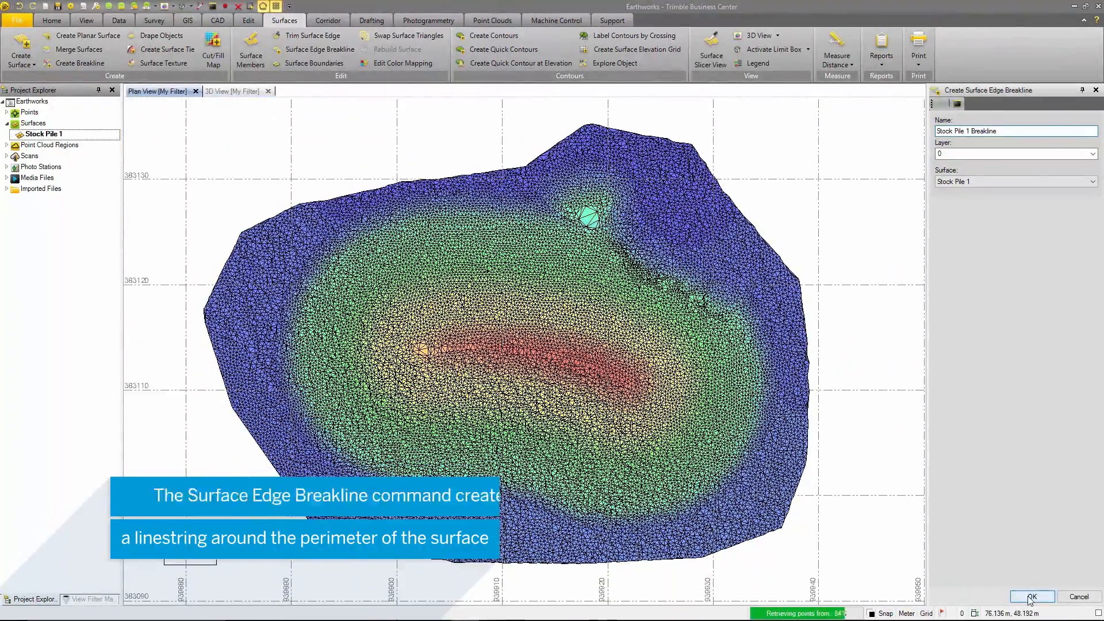
click(1030, 597)
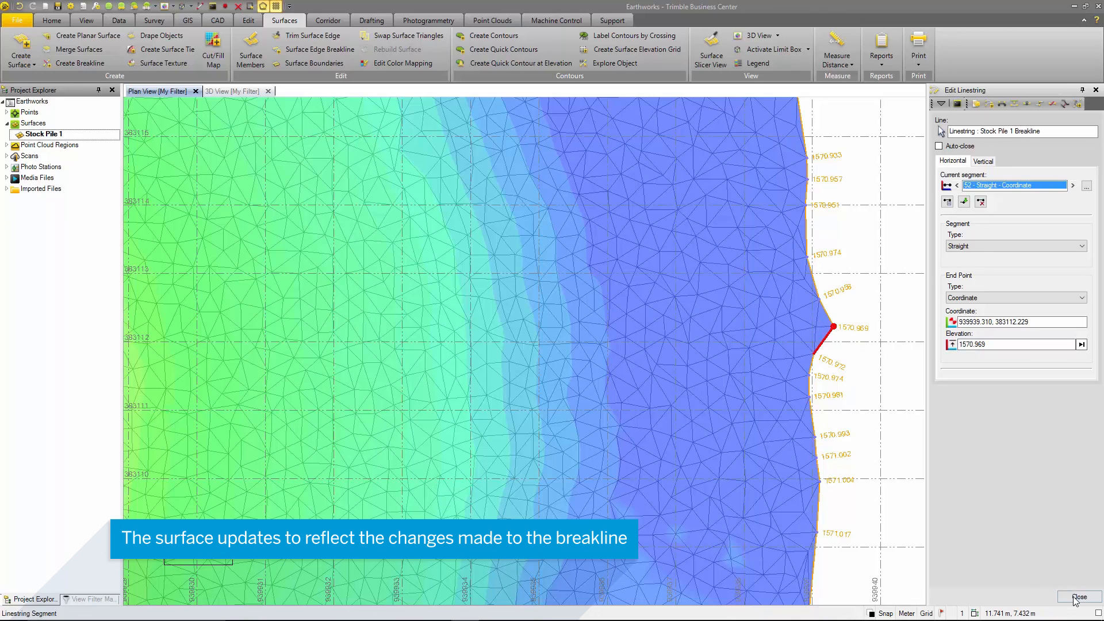
click(1077, 597)
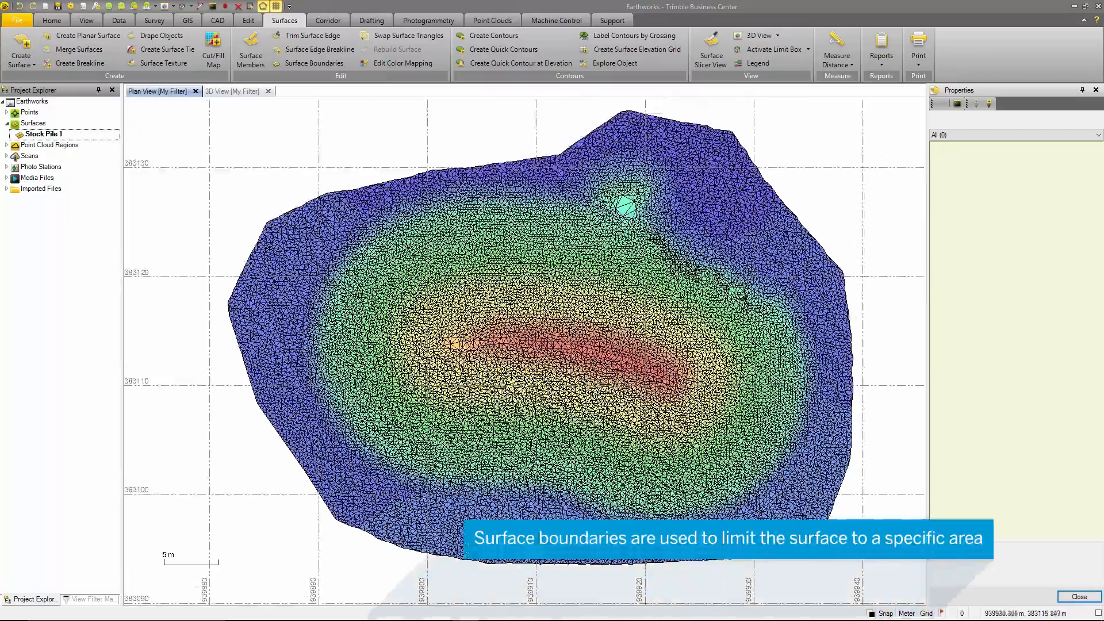
mouse_move(313, 63)
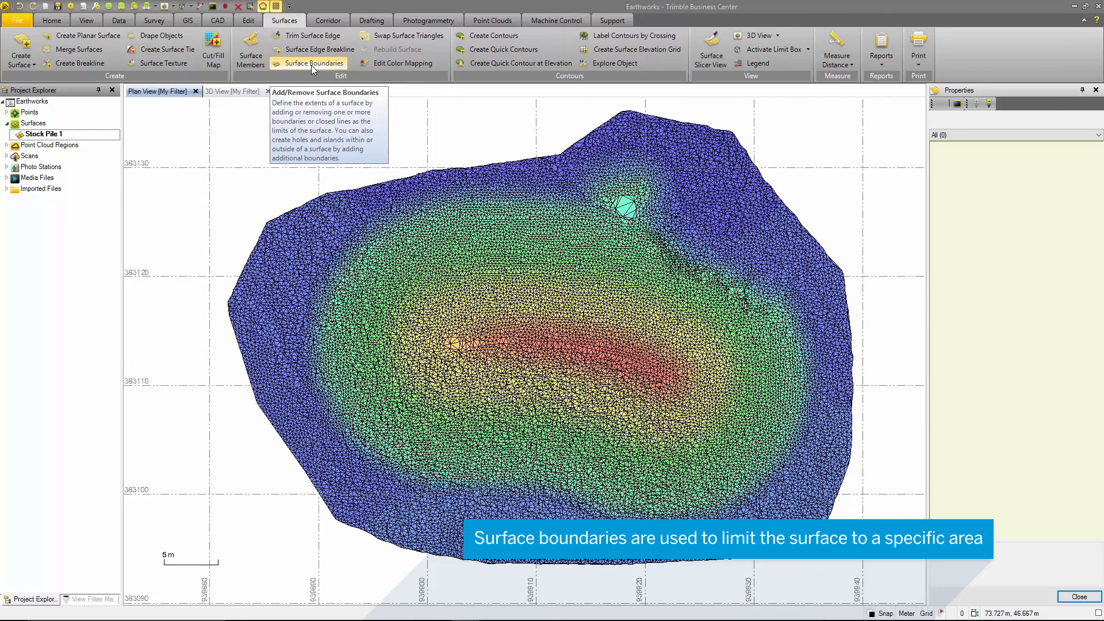
Start Add/Remove Surface Boundaries for the Stock Pile 1 surface
click(313, 62)
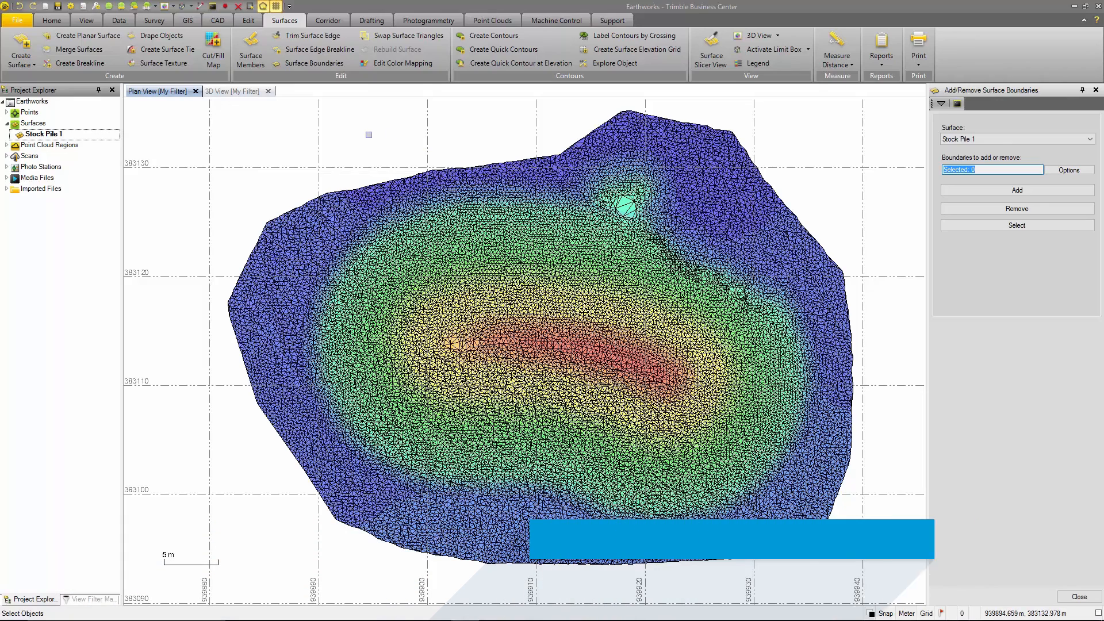
click(218, 20)
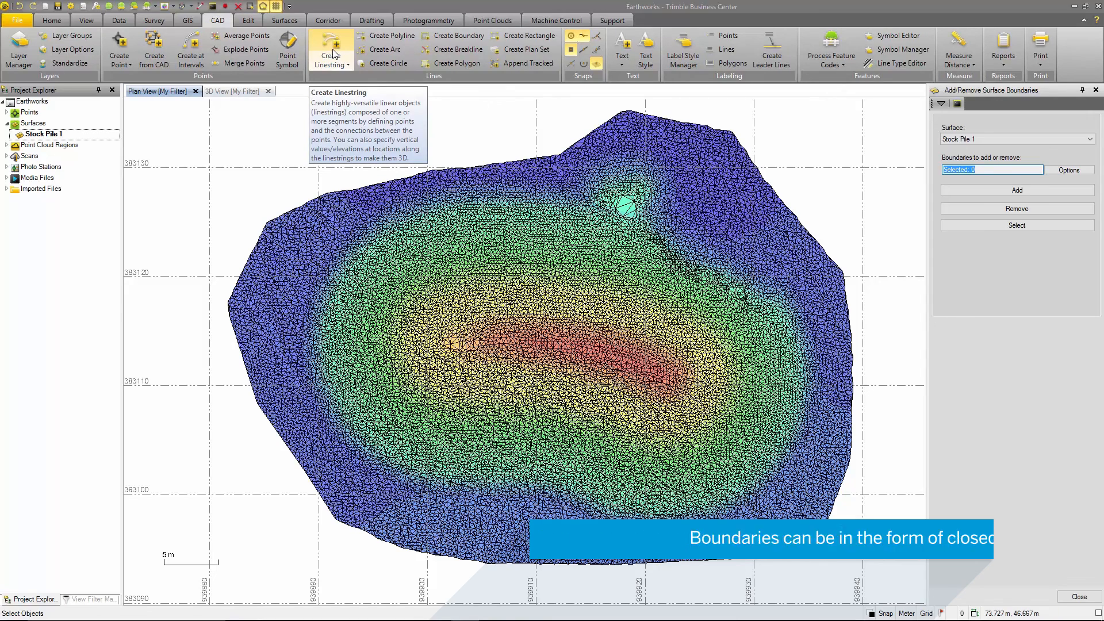
Create an auto-closing linestring named Boundary traced just inside the stockpile's outer edge
click(330, 50)
text(Boundary)
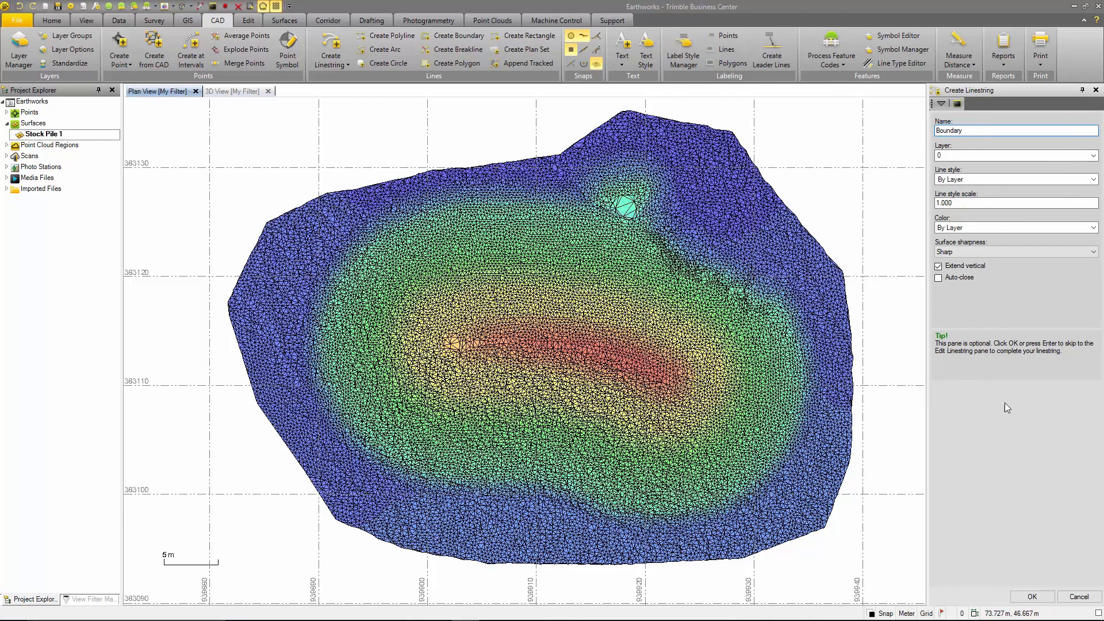
click(938, 278)
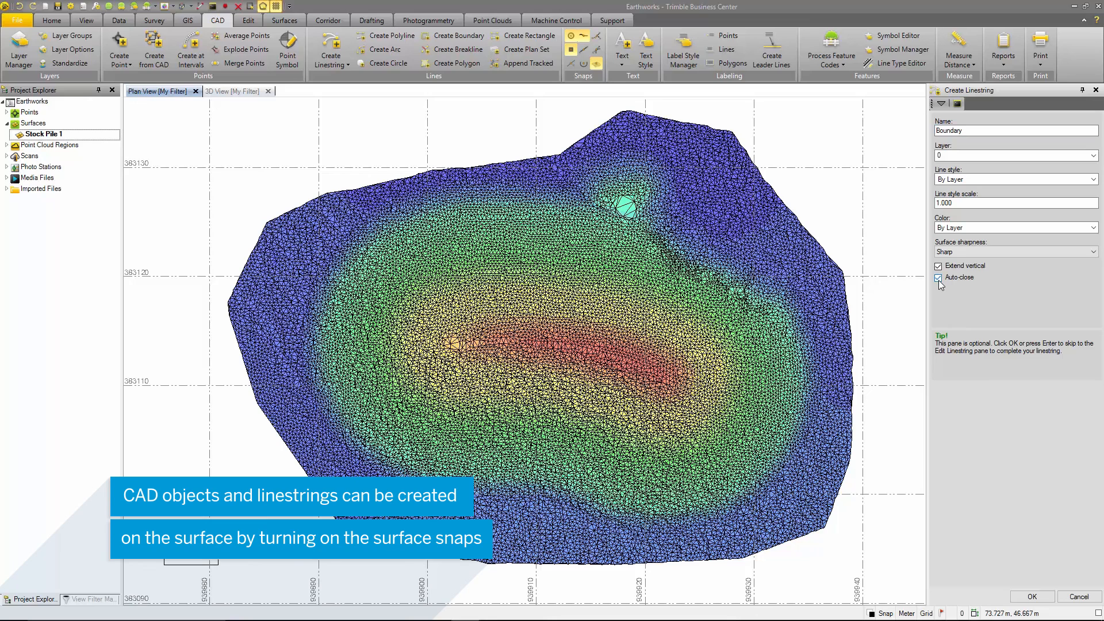
click(1030, 597)
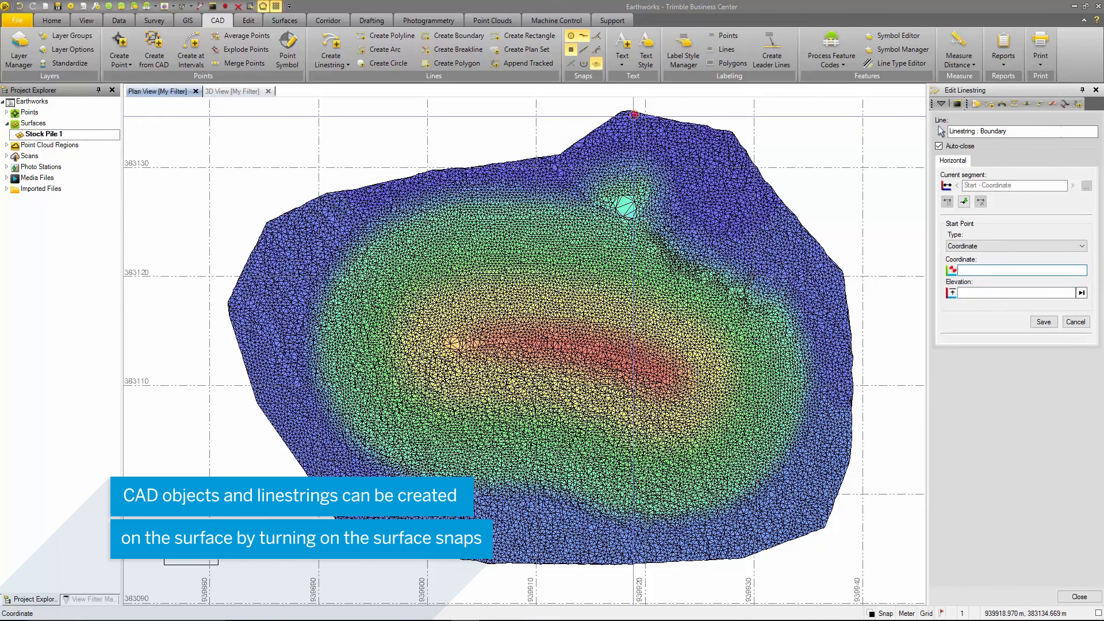
click(827, 304)
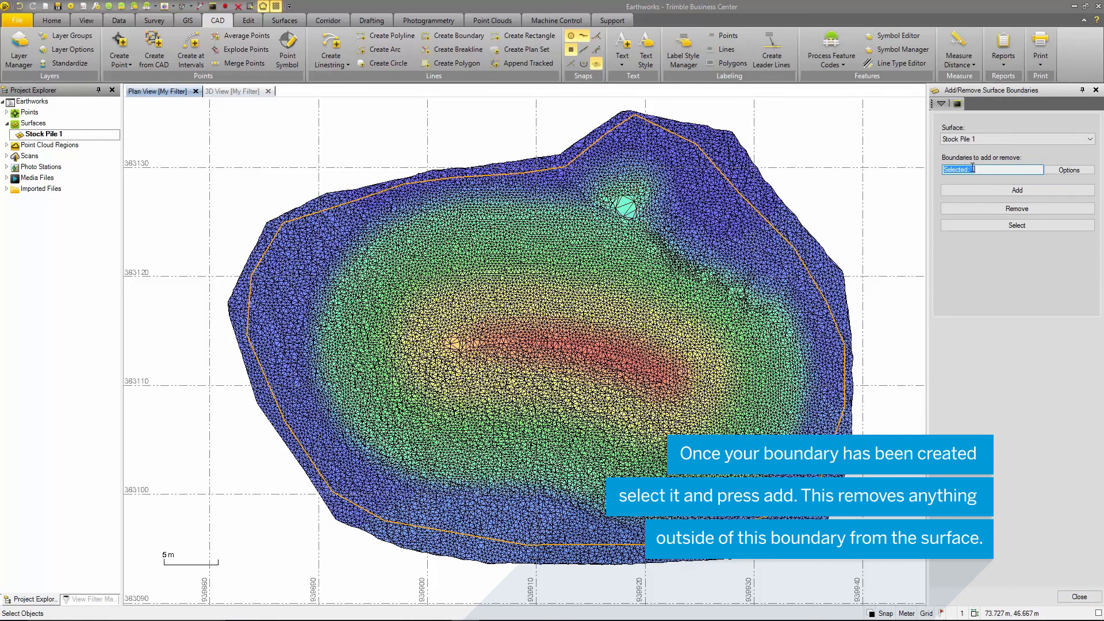
Add the Boundary linestring to Stock Pile 1, trimming the surface to lie within it
click(1015, 189)
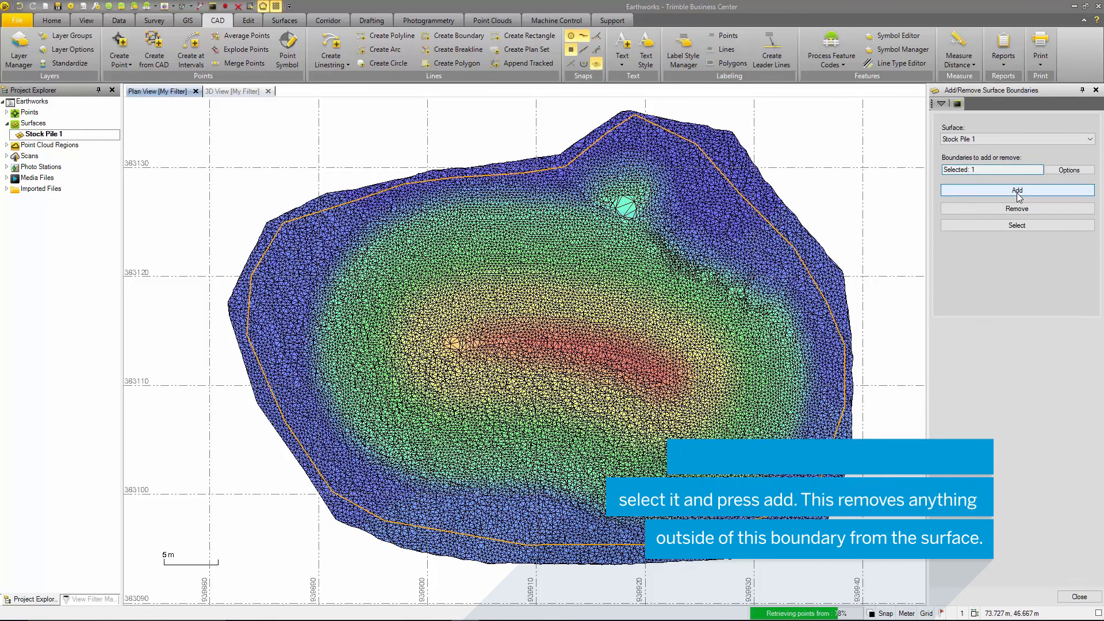
click(1015, 189)
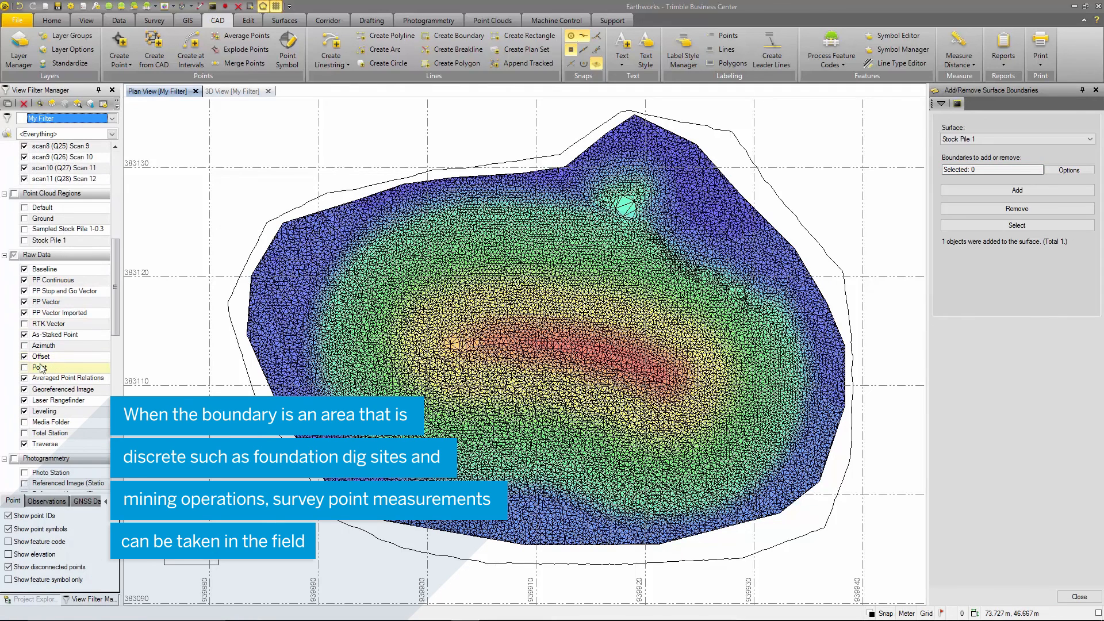
Display raw-data survey points and view point 1052's properties with its STPE feature code
click(24, 367)
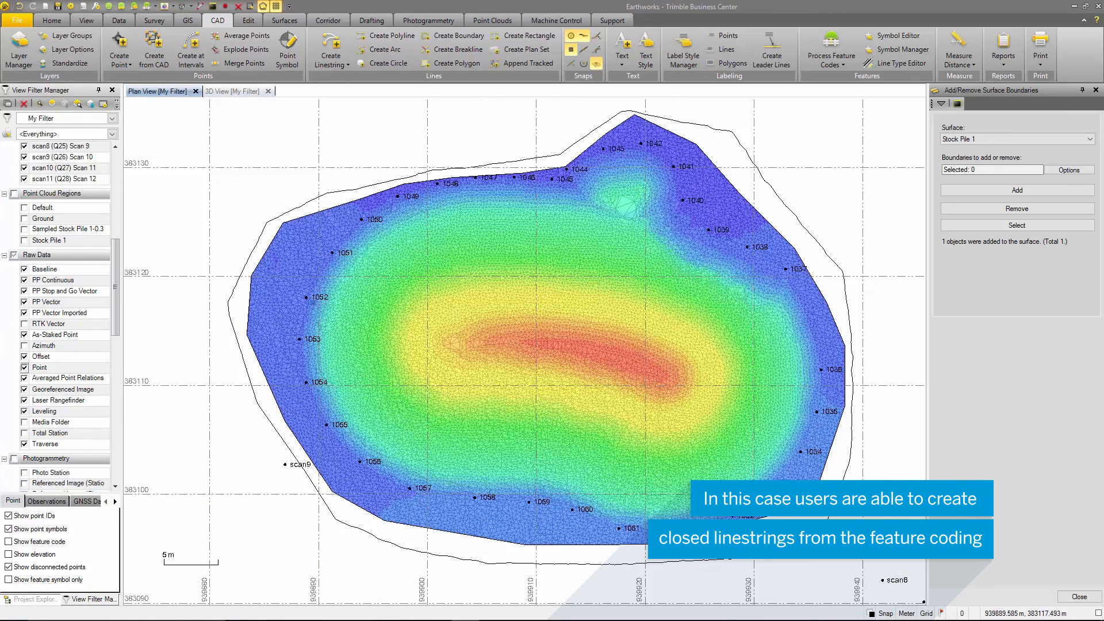
click(306, 296)
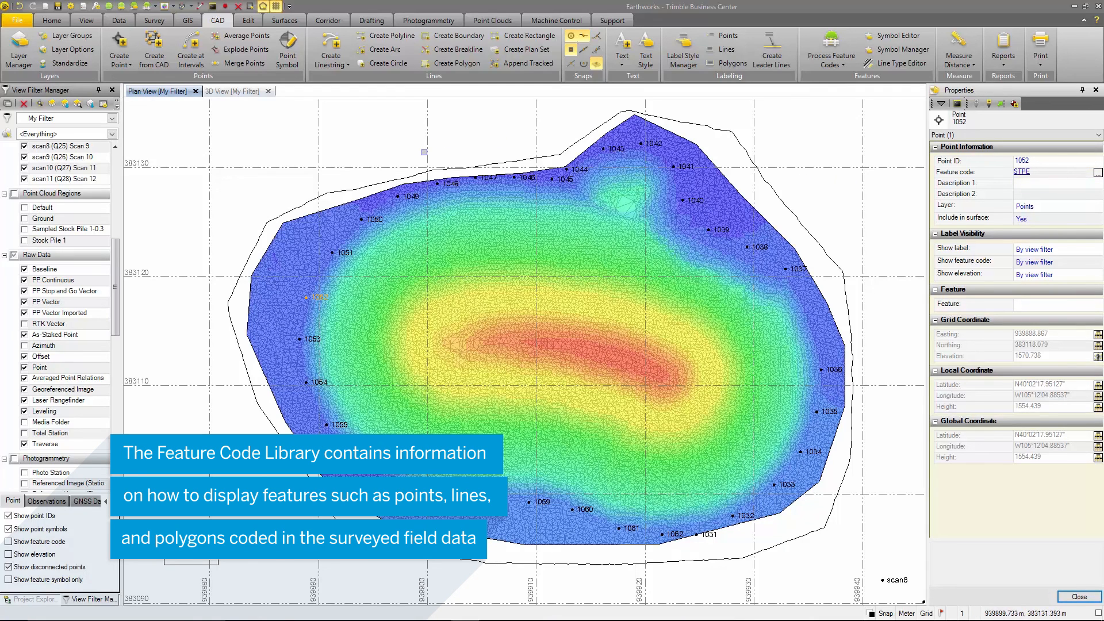
mouse_move(830, 46)
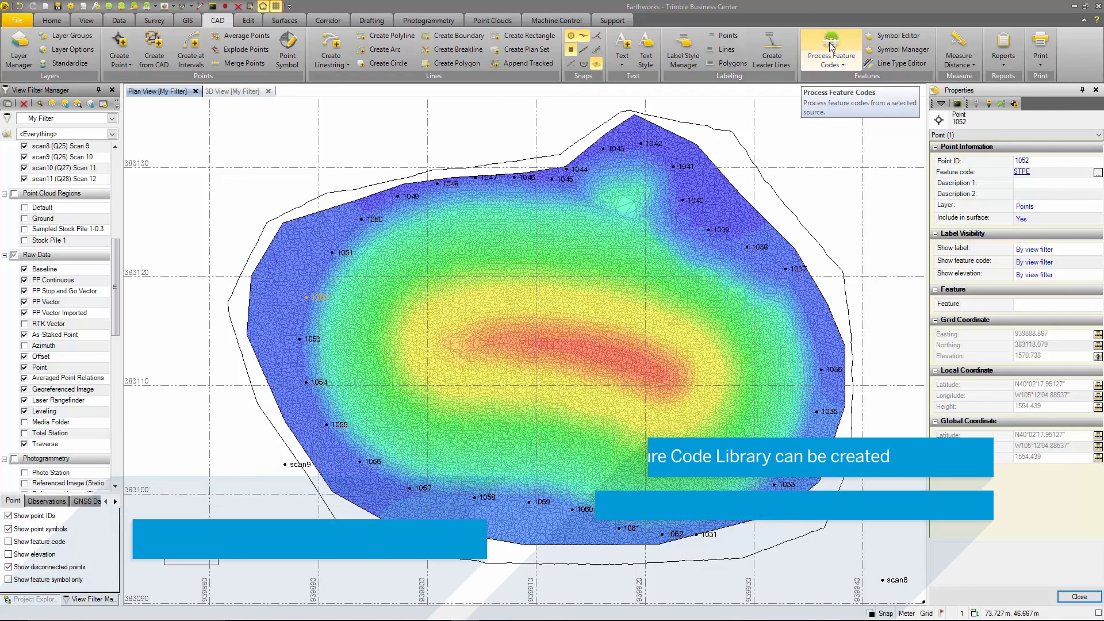
Process feature codes from quarry geas.jxl to build a linestring through the edge points
click(830, 46)
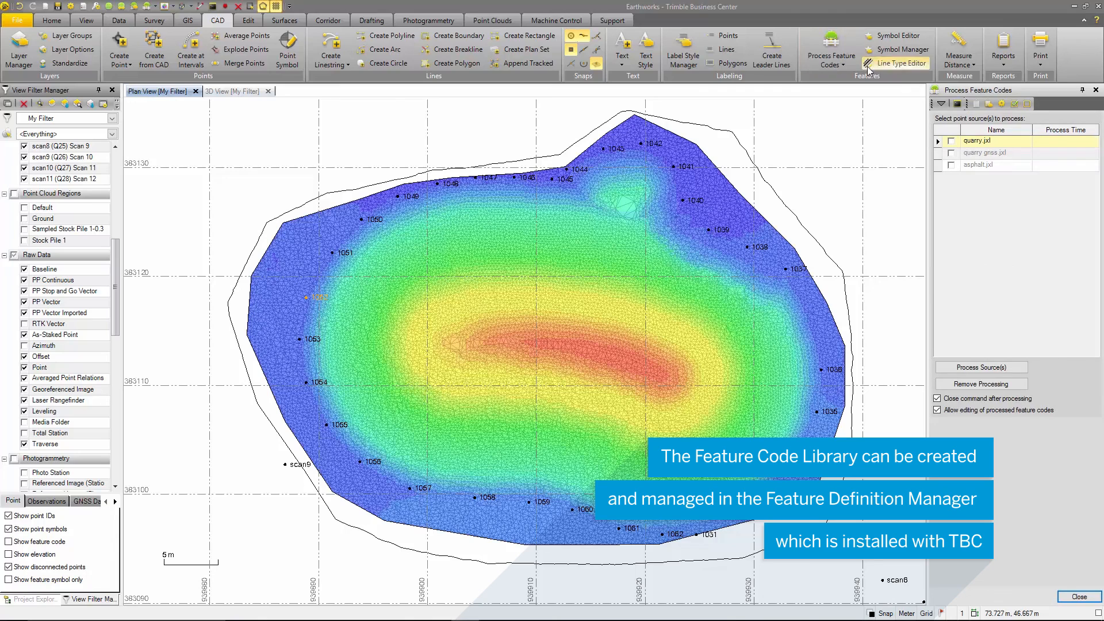
click(951, 153)
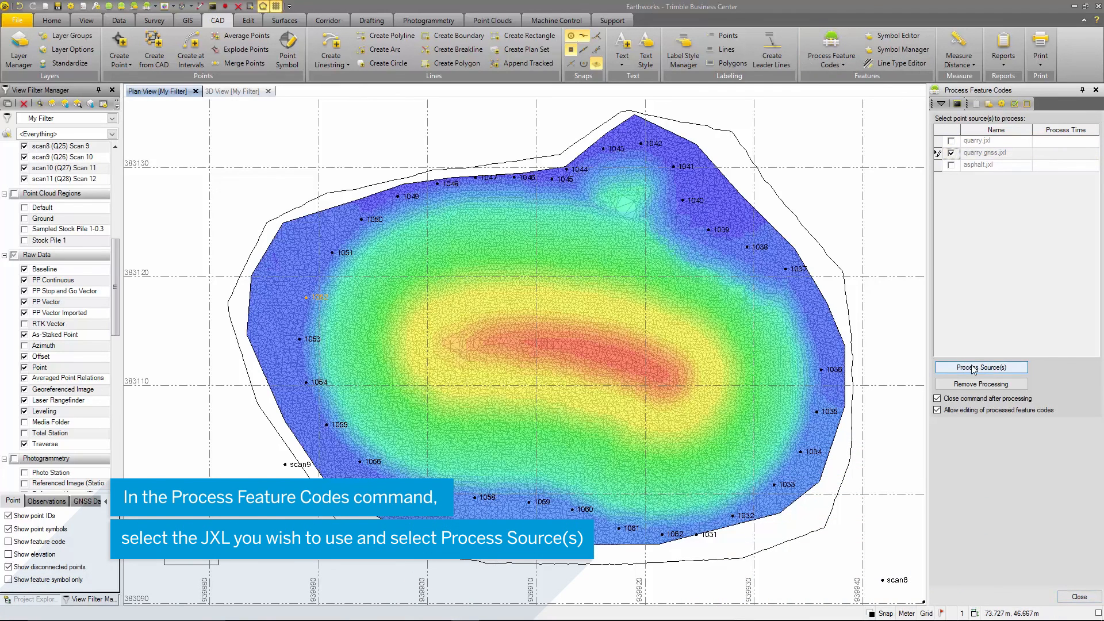
click(979, 367)
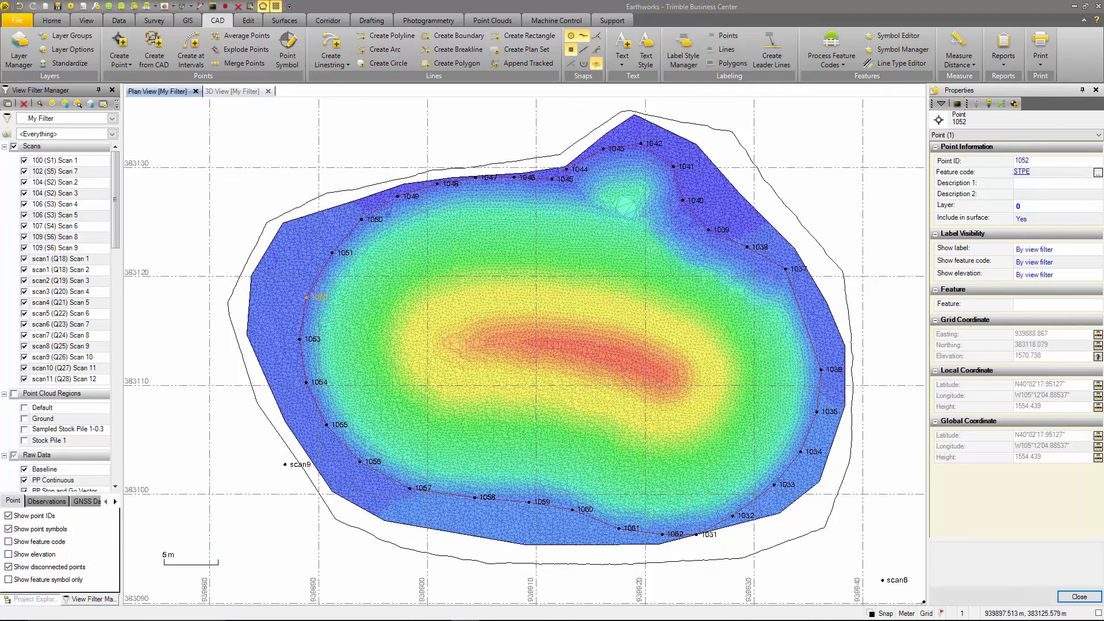
click(286, 50)
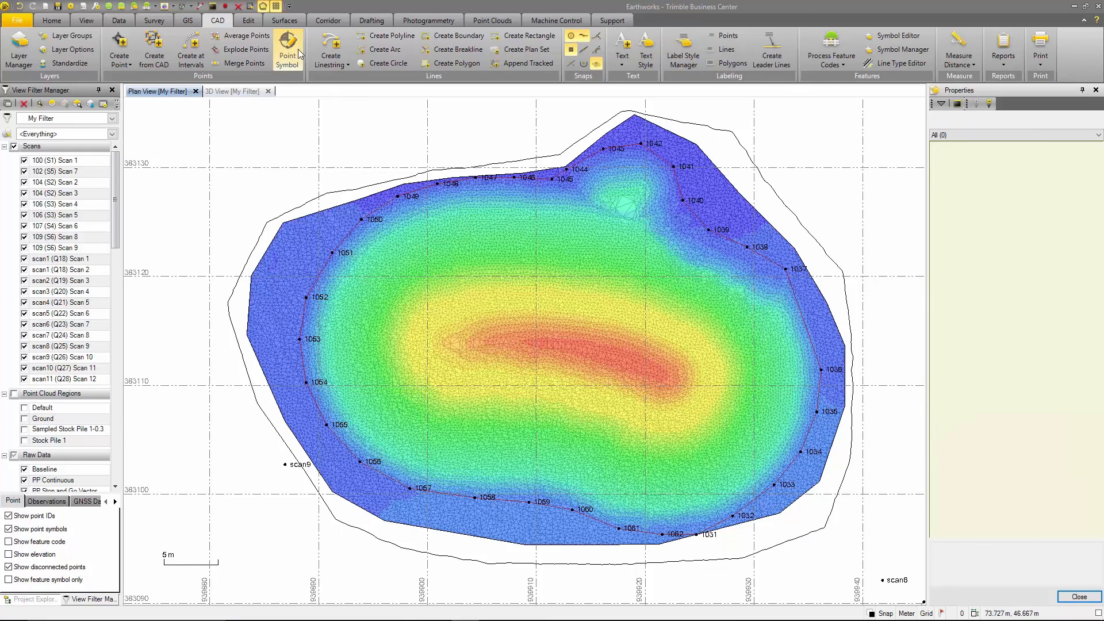
click(313, 63)
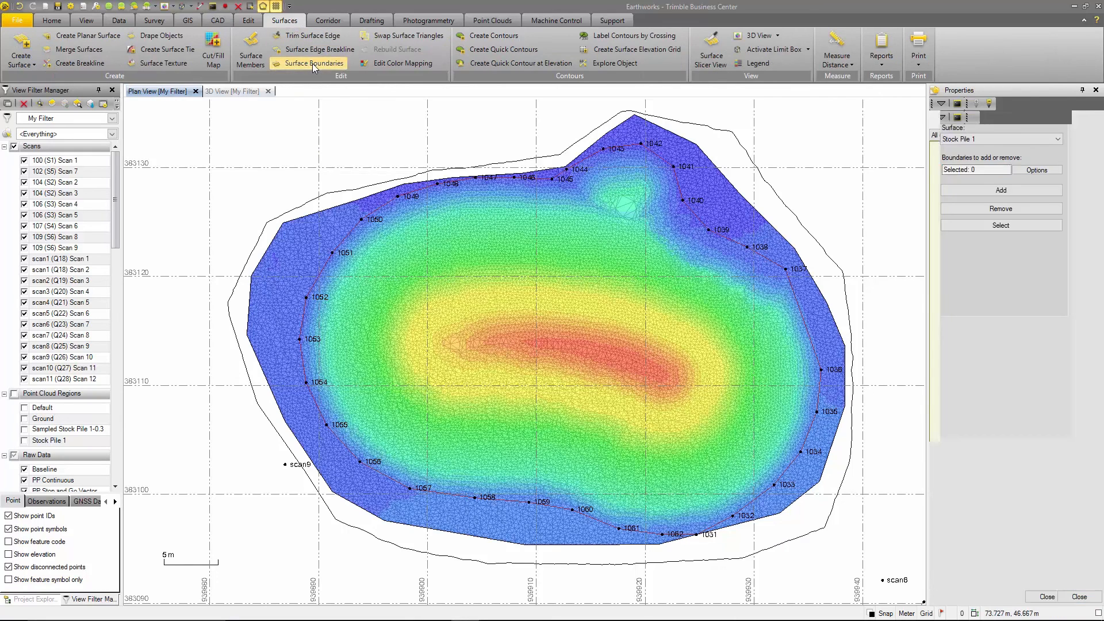
Add the feature-coded linestring as Stock Pile 1's boundary, remove the old Boundary, and show the surface in 3D
click(314, 63)
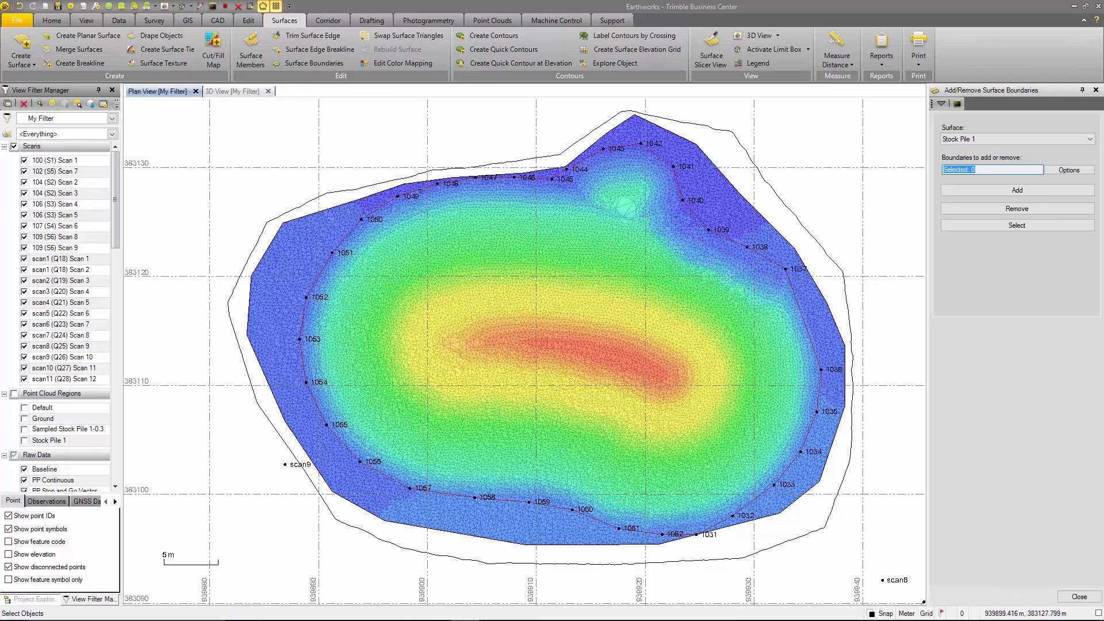
click(550, 212)
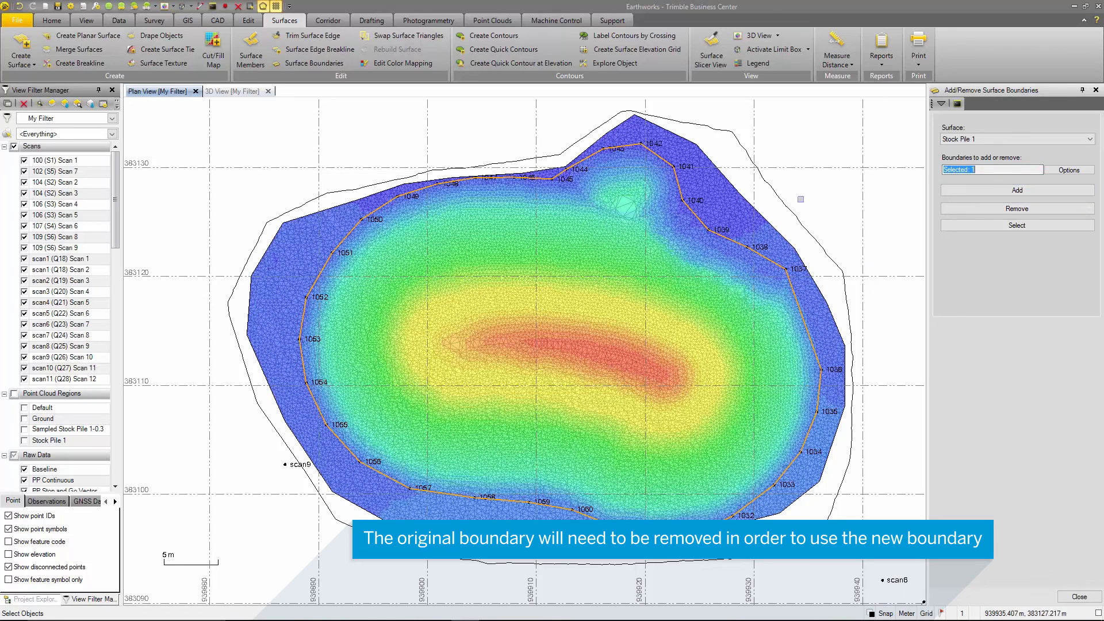
click(1015, 226)
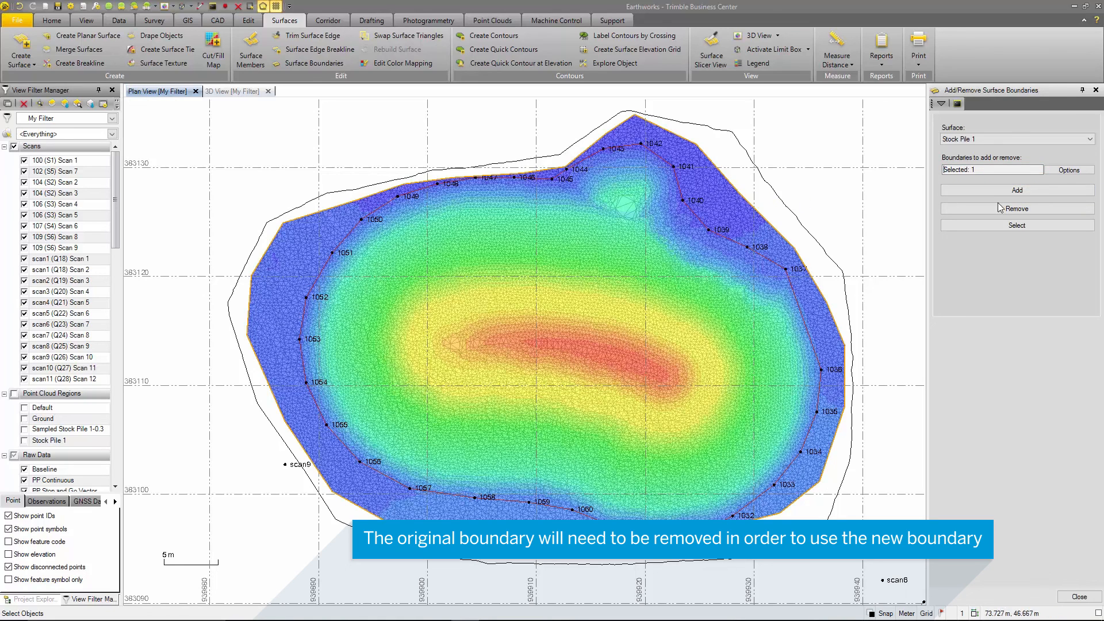
click(1015, 208)
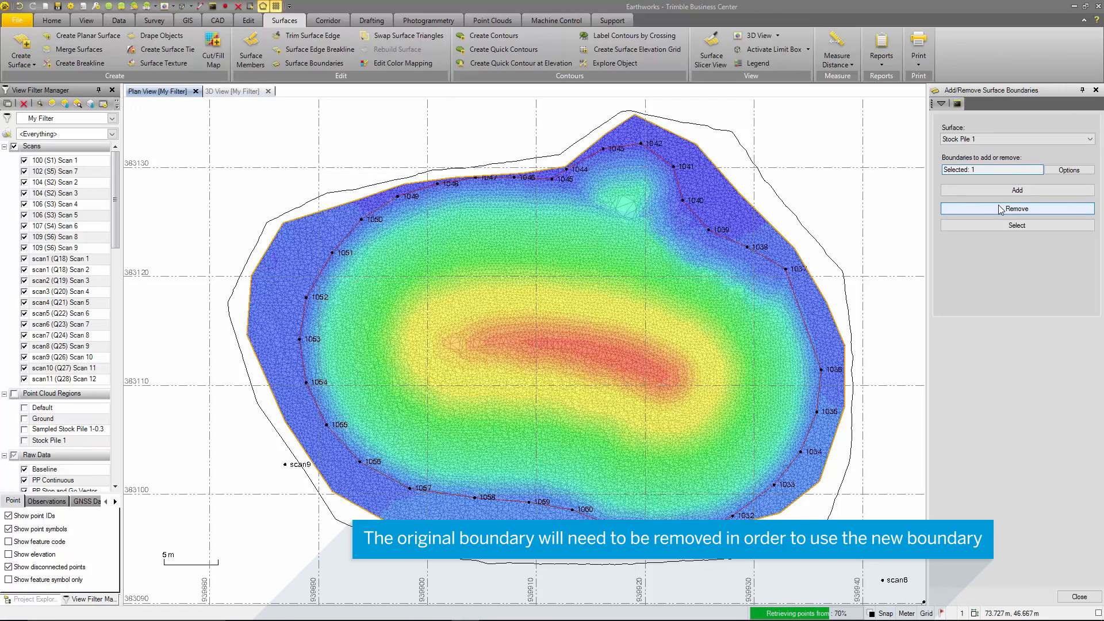
click(1016, 208)
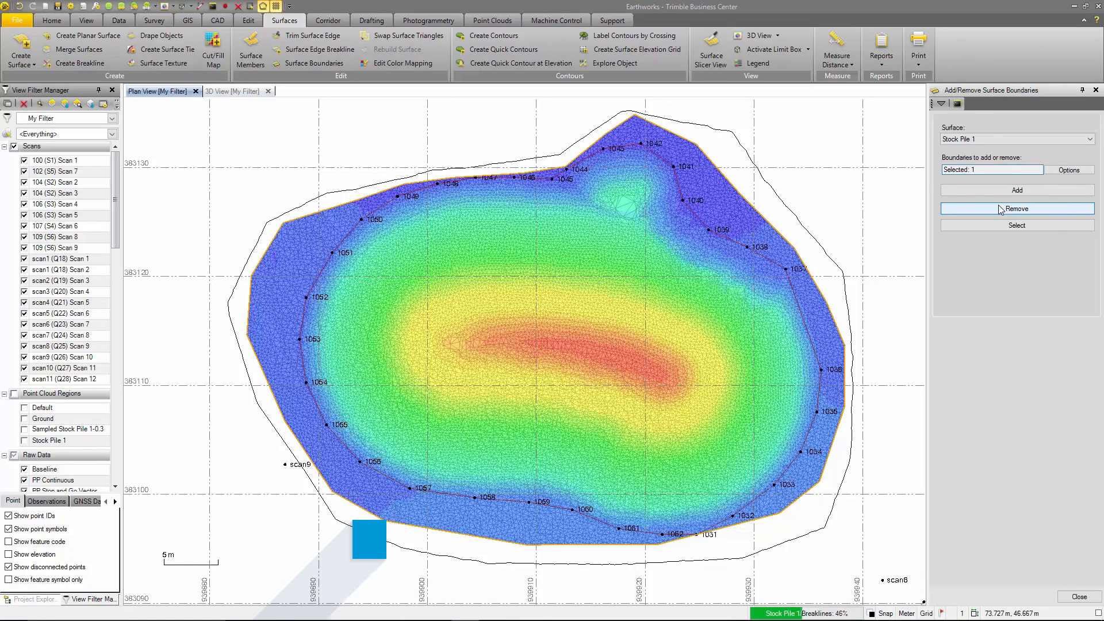
click(1015, 208)
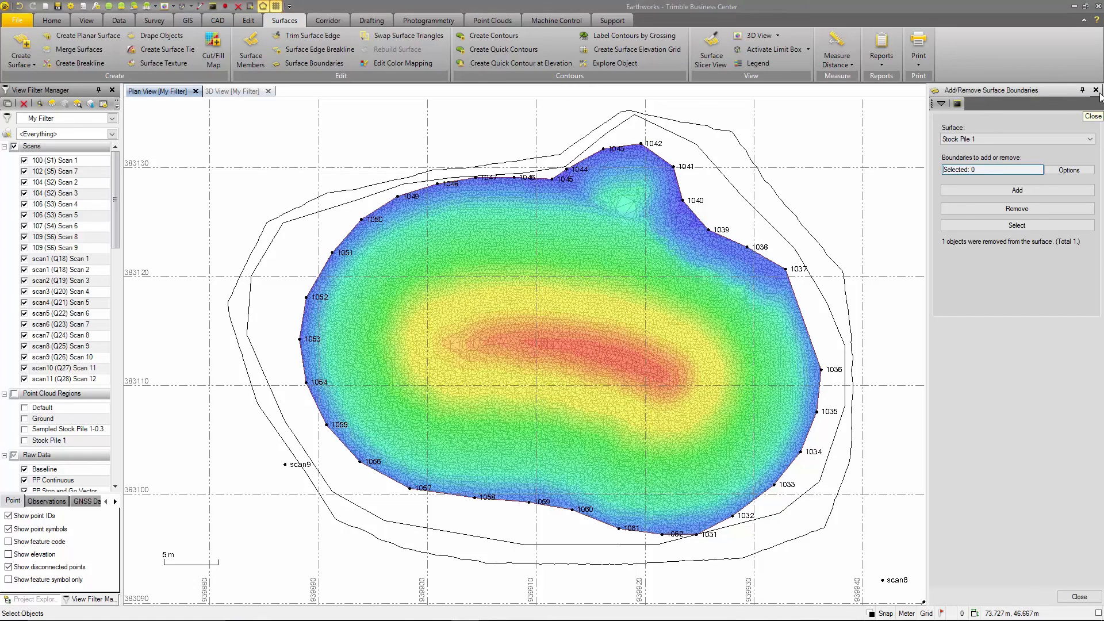
click(234, 91)
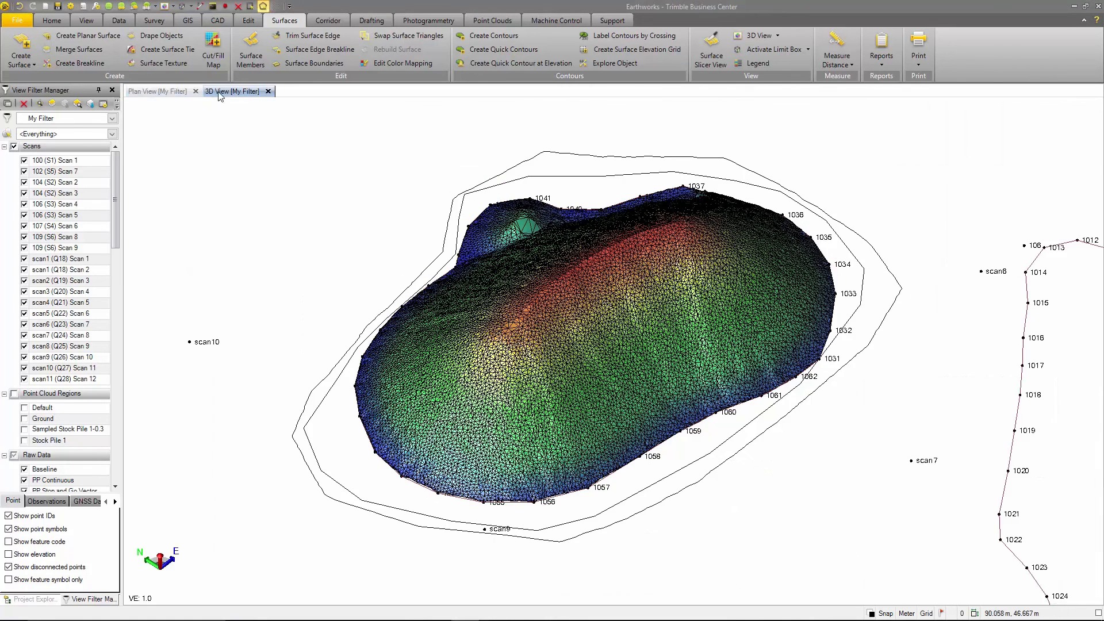